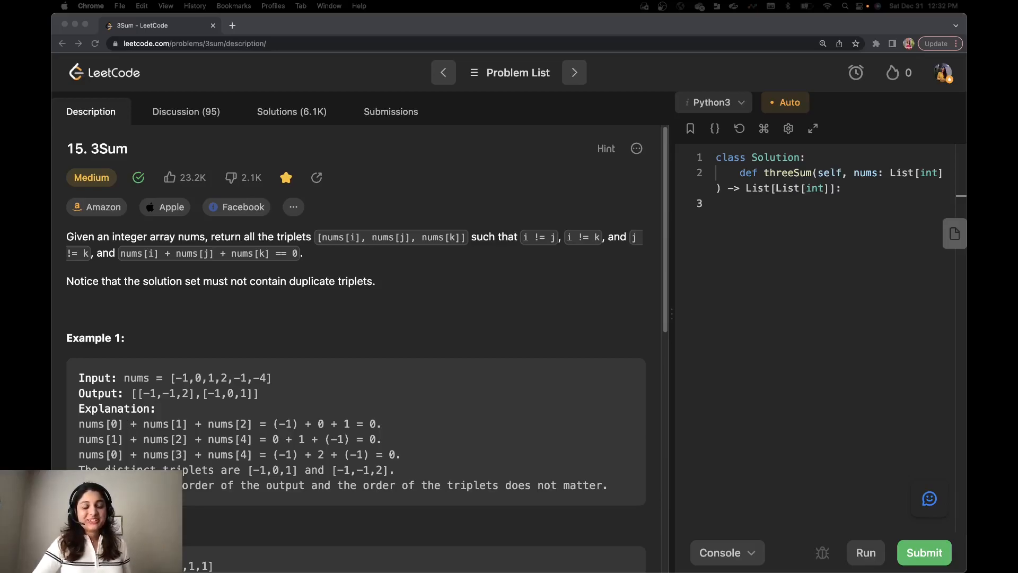
{"action": "mouse_move", "coordinate": [233, 293]}
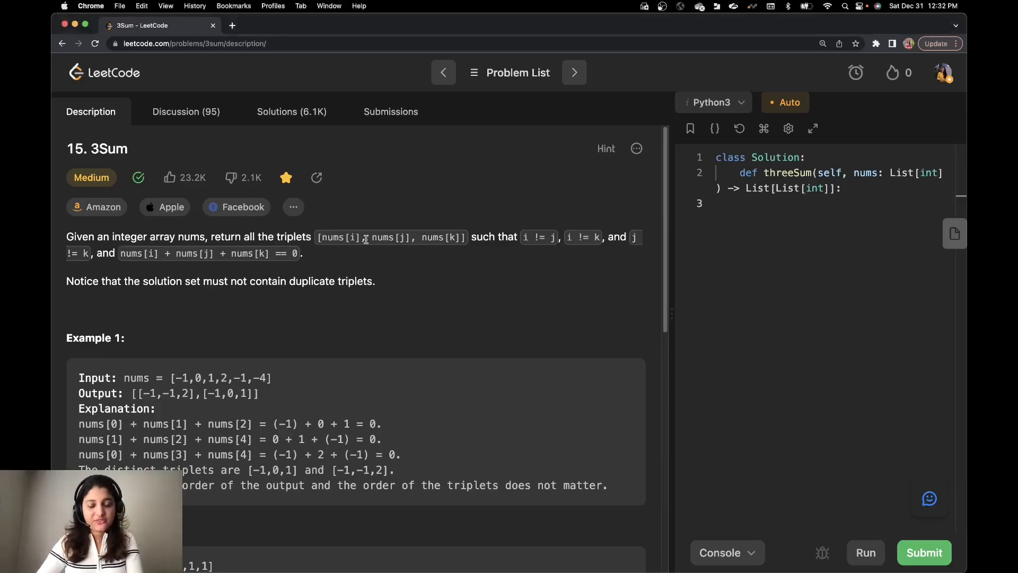
{"action": "mouse_move", "coordinate": [488, 235]}
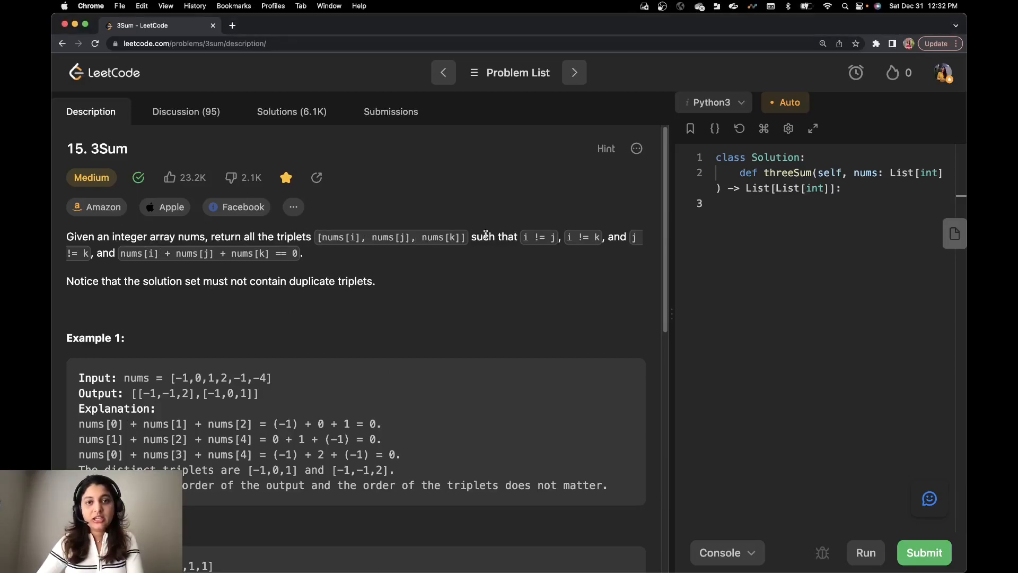
{"action": "mouse_move", "coordinate": [605, 231]}
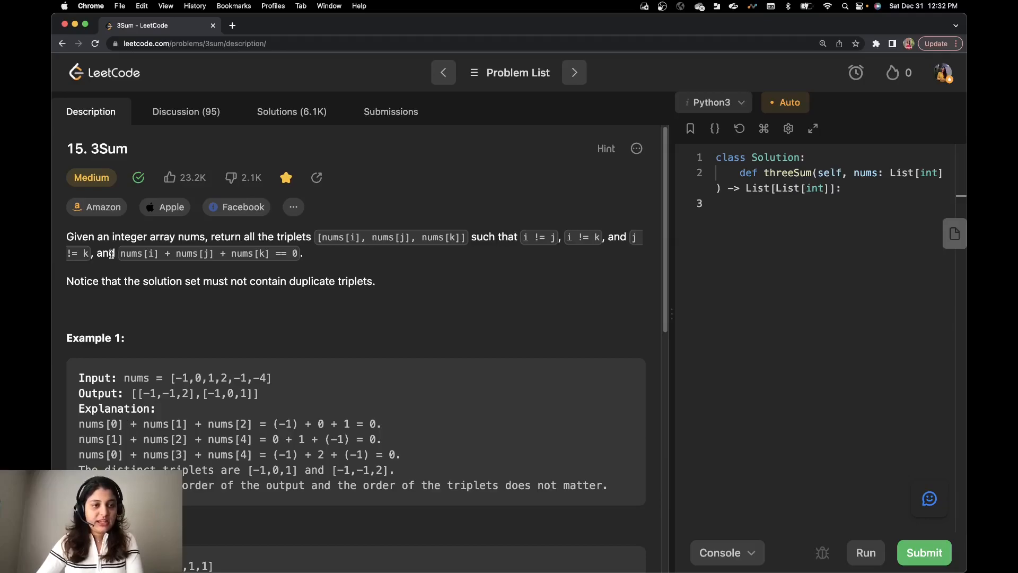
- Highlight the Example 1 input array and its first three numbers while reading the problem
{"action": "double_click", "coordinate": [106, 254]}
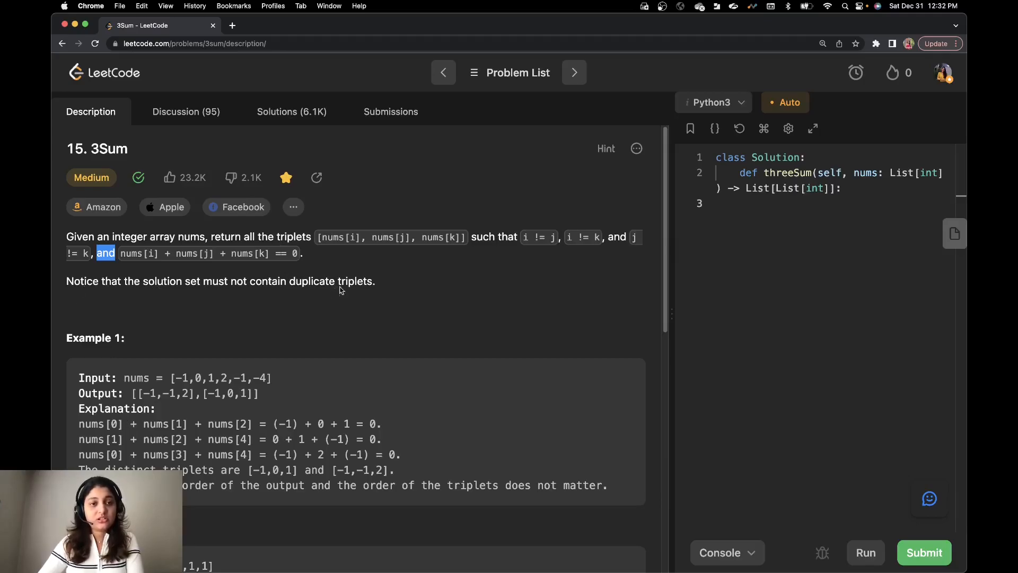
{"action": "mouse_move", "coordinate": [399, 287]}
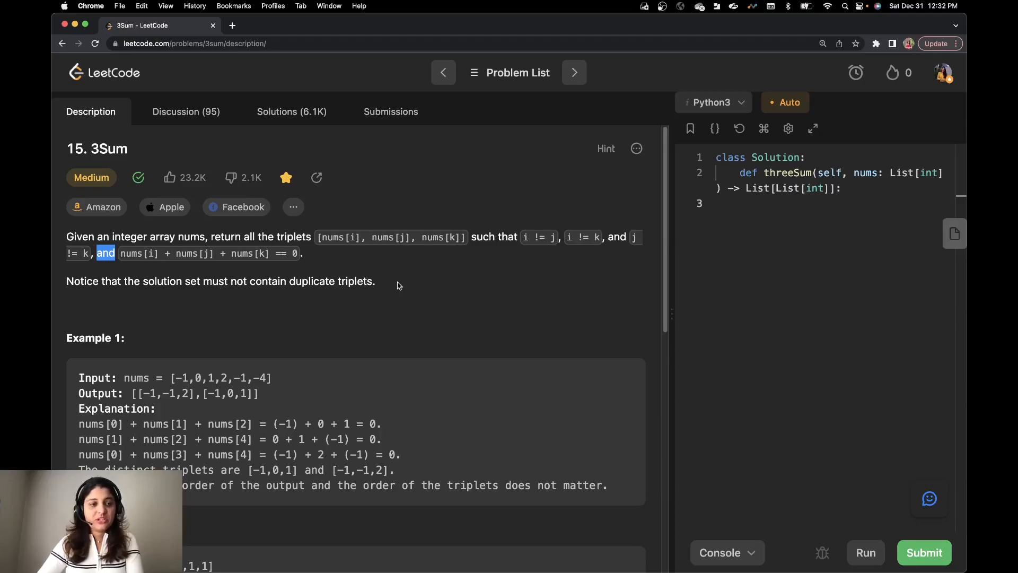
{"action": "scroll", "scroll_direction": "down", "scroll_amount": 3}
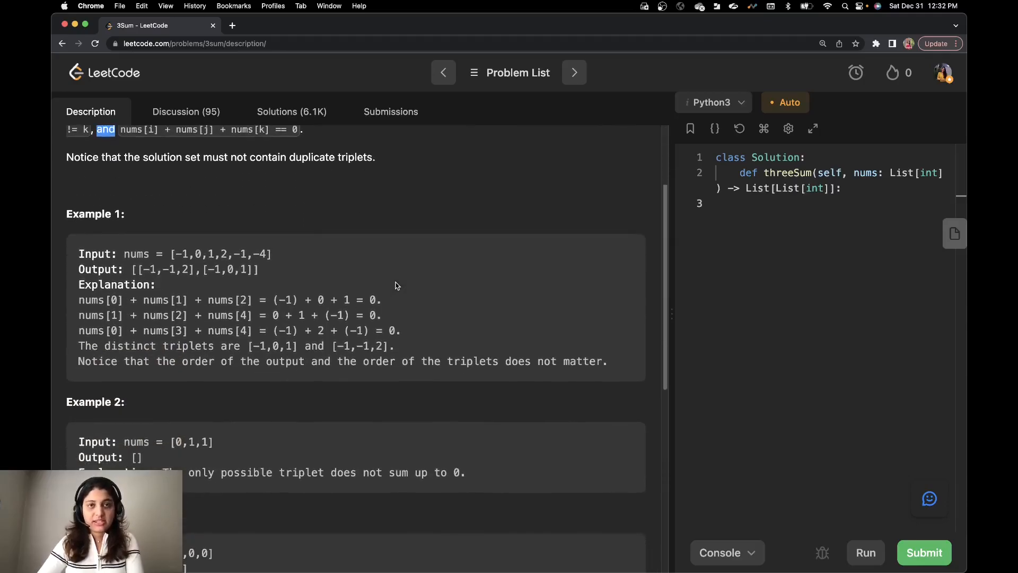
{"action": "scroll", "scroll_direction": "down", "scroll_amount": 3}
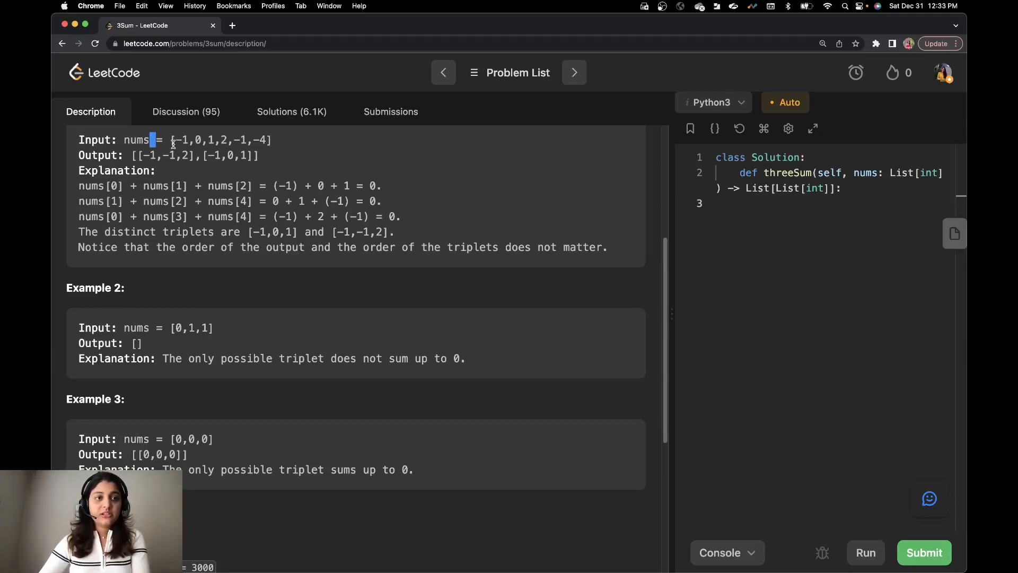
{"action": "left_click_drag", "start_coordinate": [170, 140], "coordinate": [272, 140]}
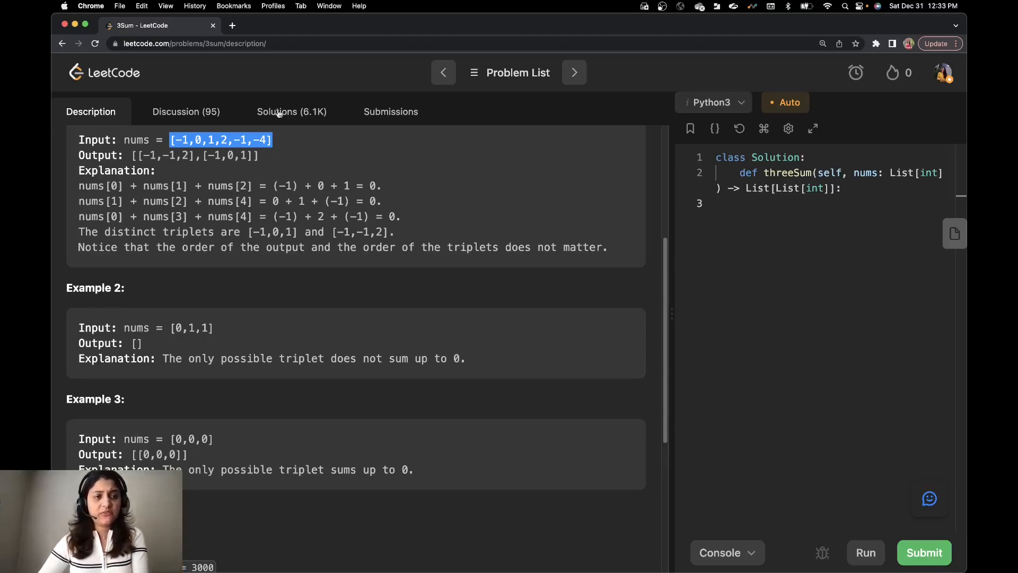
{"action": "left_click", "coordinate": [172, 147]}
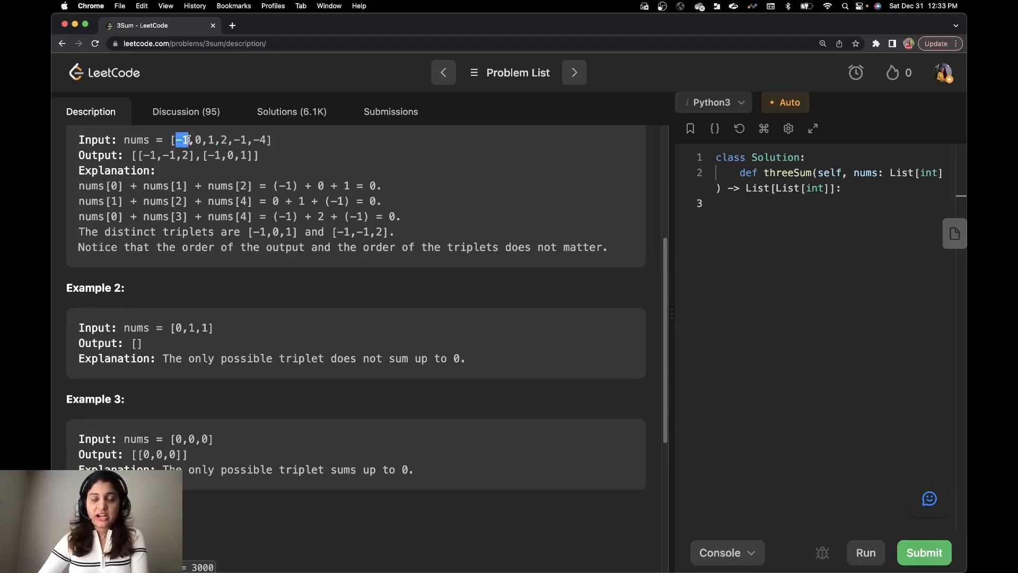
{"action": "left_click_drag", "start_coordinate": [188, 140], "coordinate": [224, 140]}
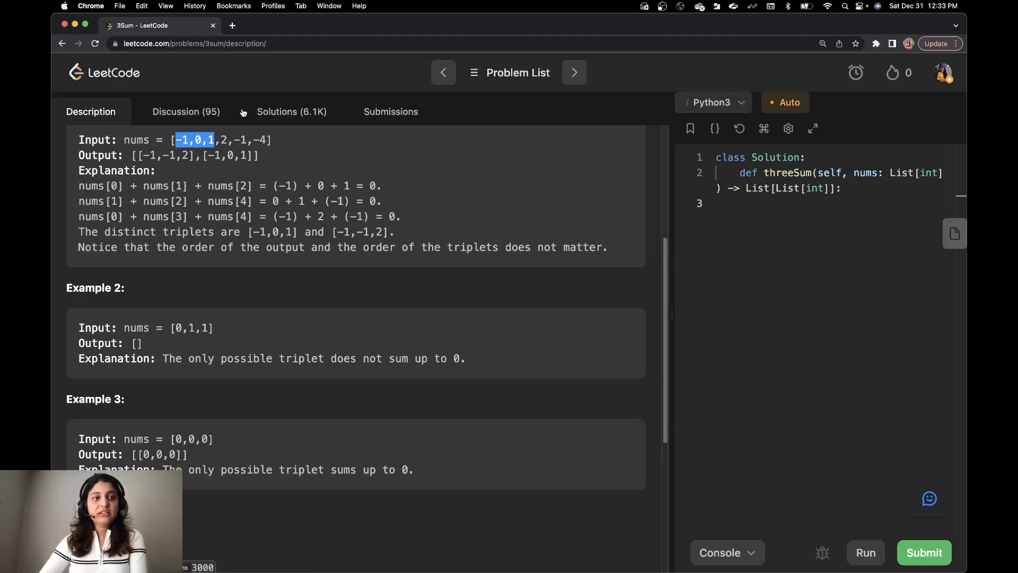
{"action": "left_click", "coordinate": [233, 150]}
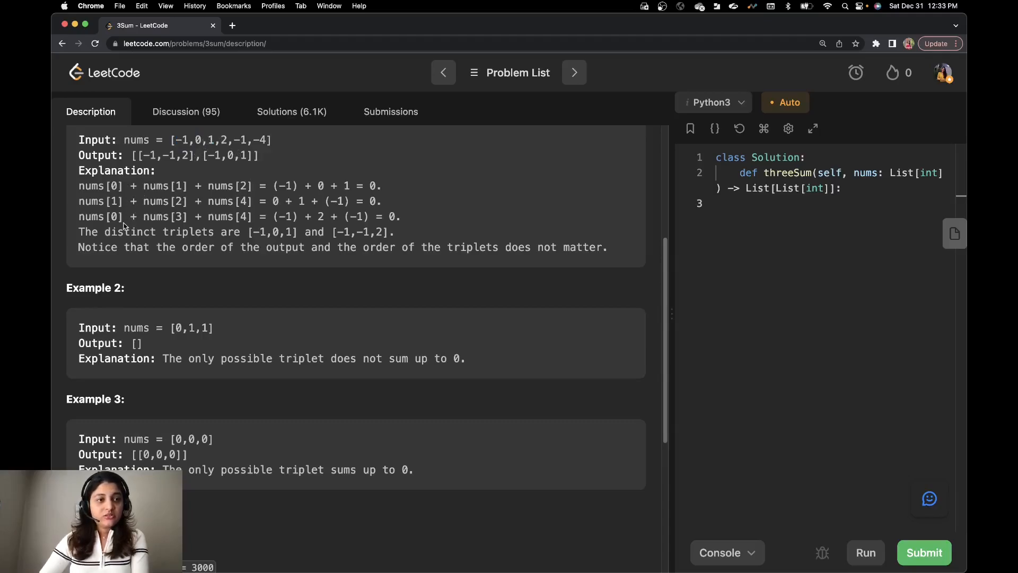
- Pick out a -1 and the 2 in the input and handwrite the sorted version of the array
{"action": "left_click_drag", "start_coordinate": [88, 201], "coordinate": [284, 200]}
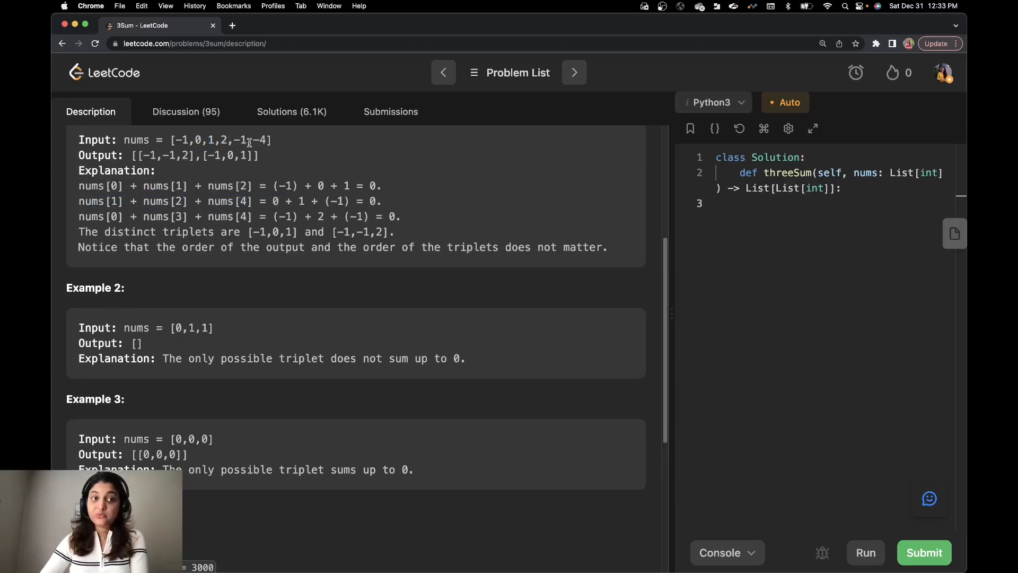
{"action": "double_click", "coordinate": [242, 140]}
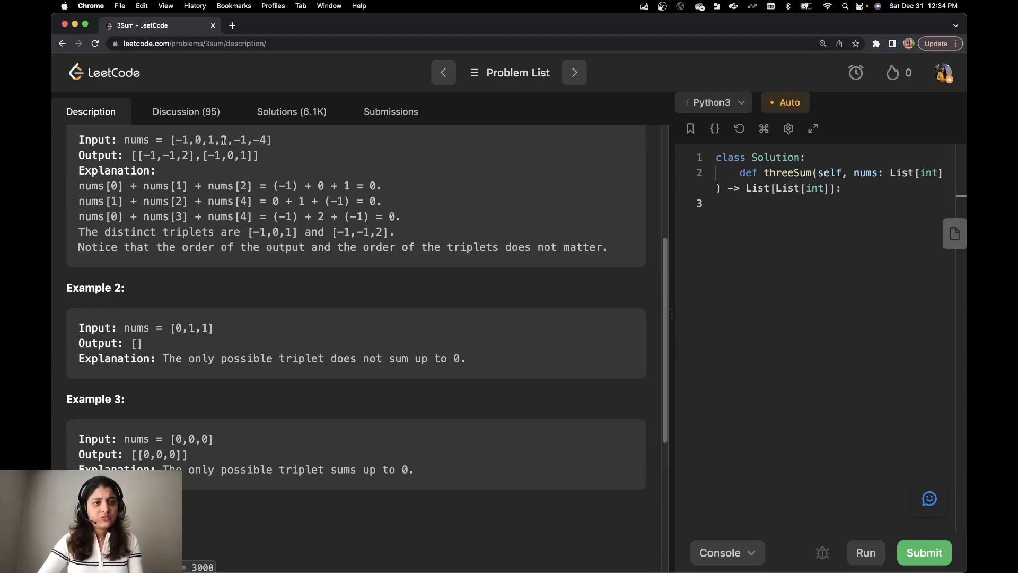
{"action": "double_click", "coordinate": [242, 140]}
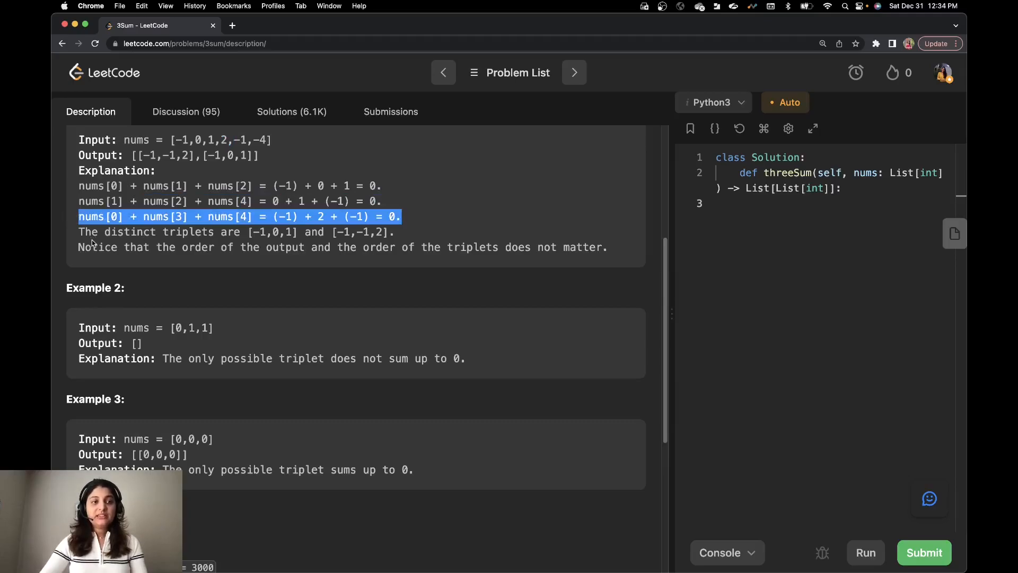
{"action": "mouse_move", "coordinate": [255, 242]}
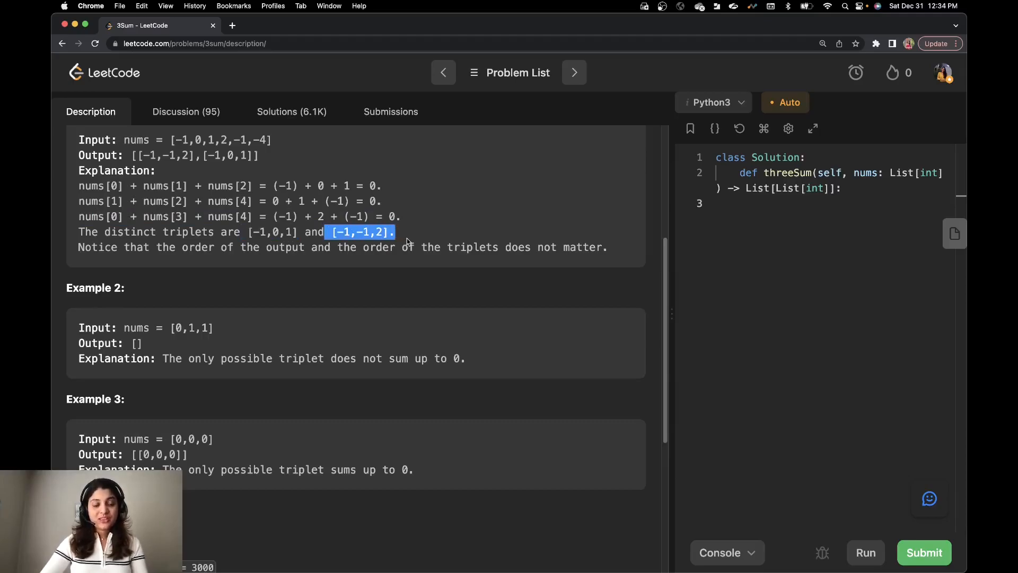
{"action": "mouse_move", "coordinate": [386, 202]}
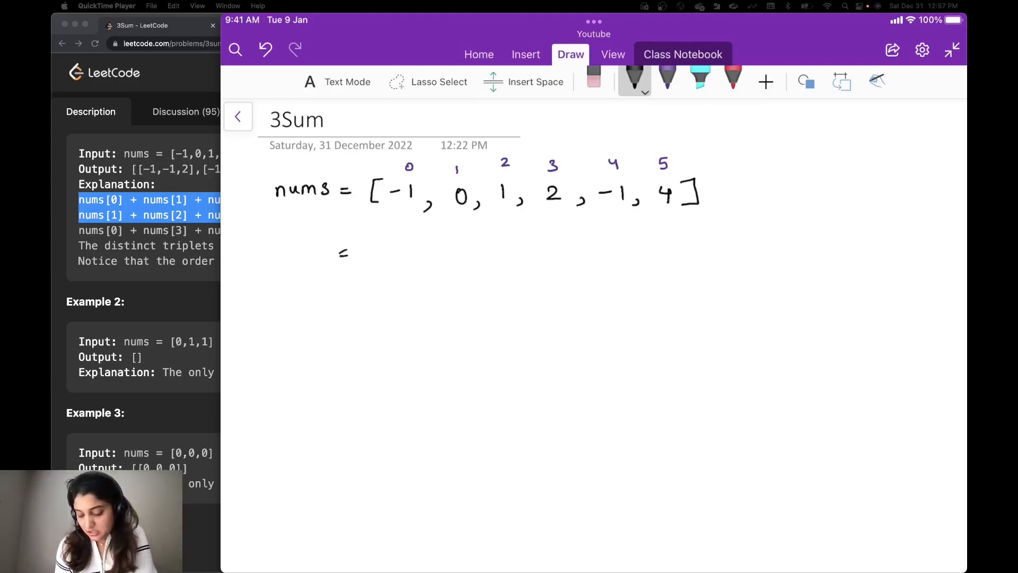
{"action": "left_click_drag", "start_coordinate": [370, 247], "coordinate": [474, 253]}
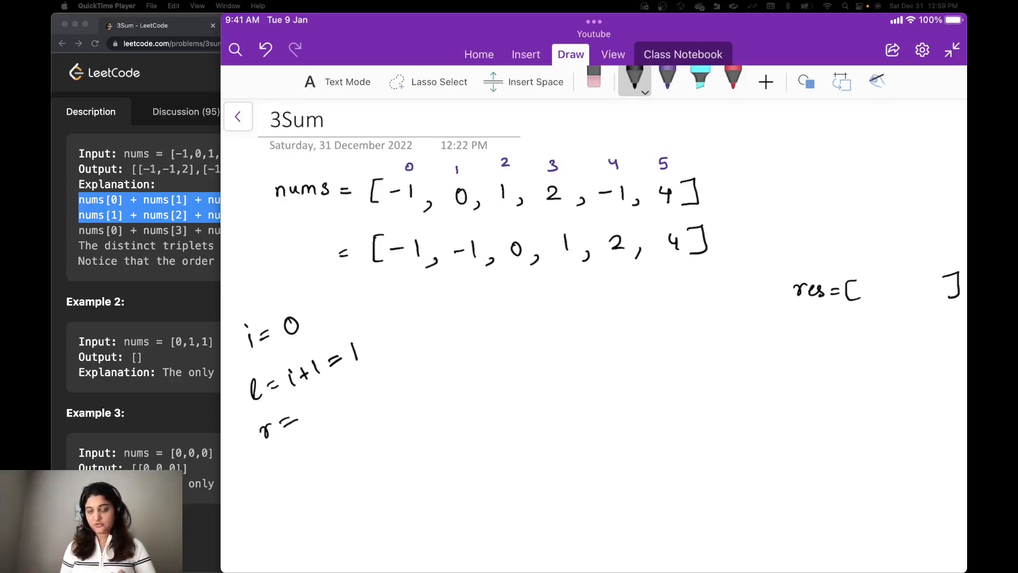
- Fill in r=5 and draw red arrows marking i and l under the two -1 values
{"action": "left_click_drag", "start_coordinate": [305, 400], "coordinate": [318, 399]}
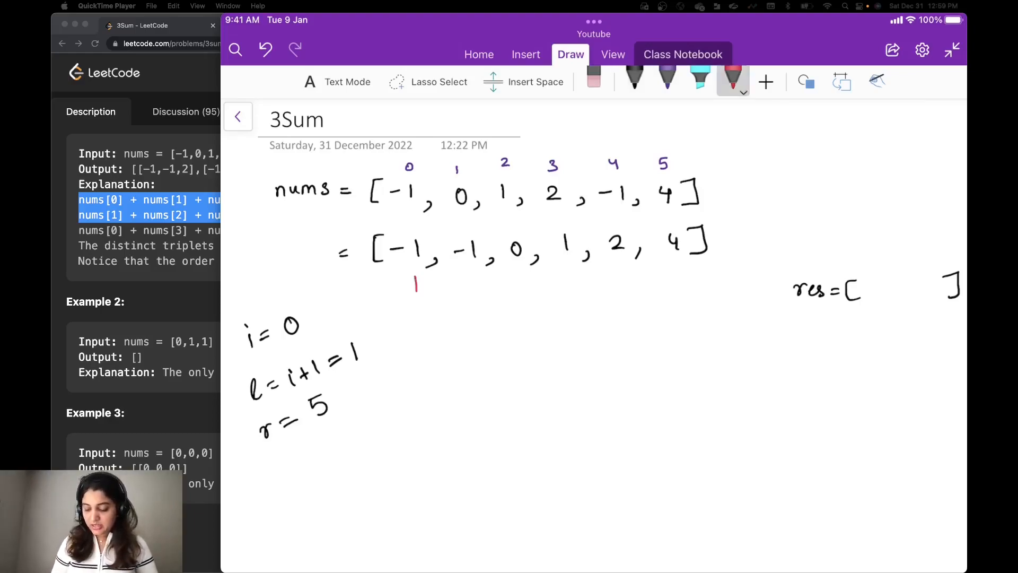
{"action": "left_click_drag", "start_coordinate": [416, 286], "coordinate": [468, 279]}
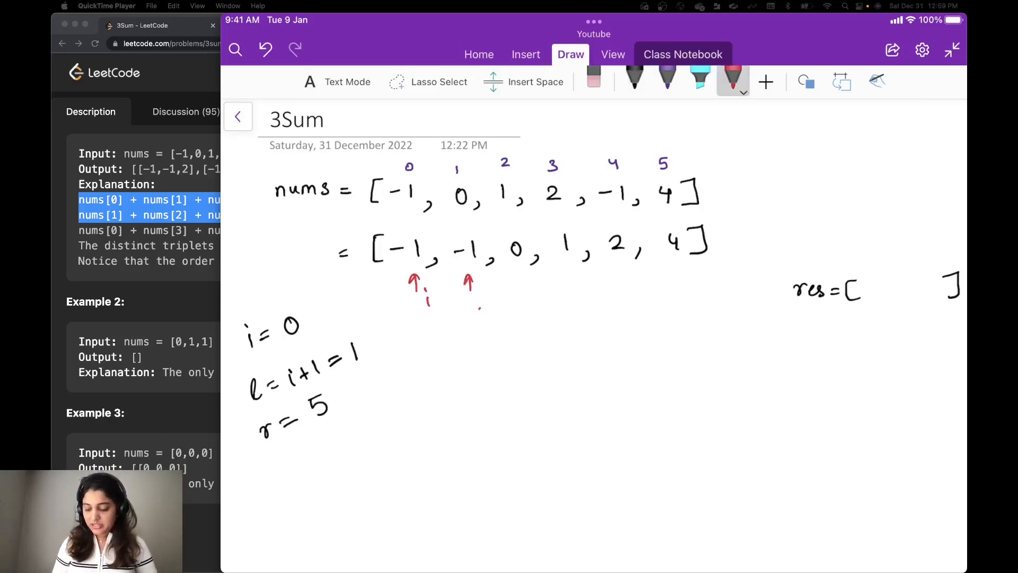
{"action": "left_click_drag", "start_coordinate": [682, 289], "coordinate": [707, 272]}
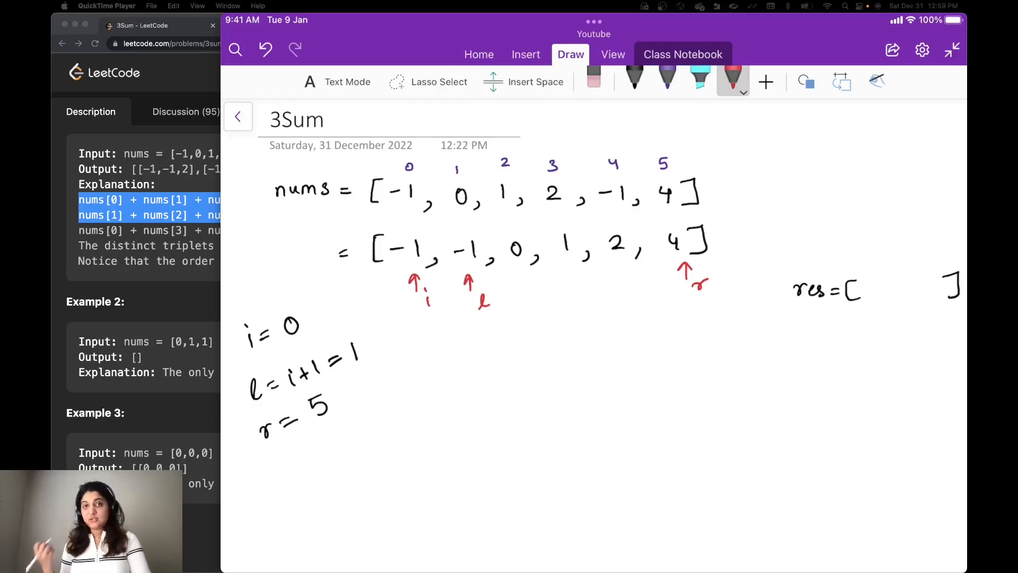
{"action": "left_click", "coordinate": [634, 83]}
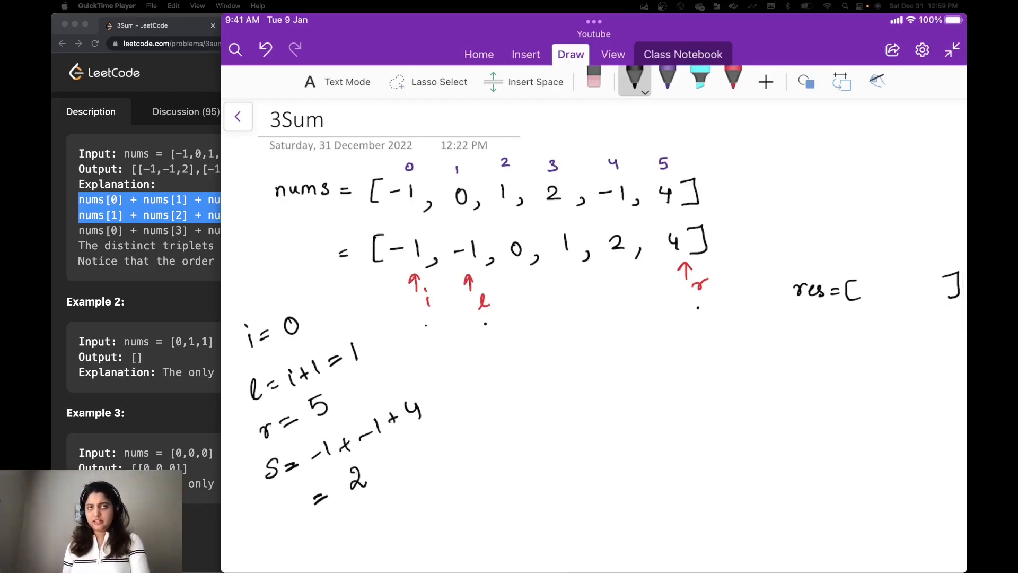
{"action": "left_click", "coordinate": [733, 80]}
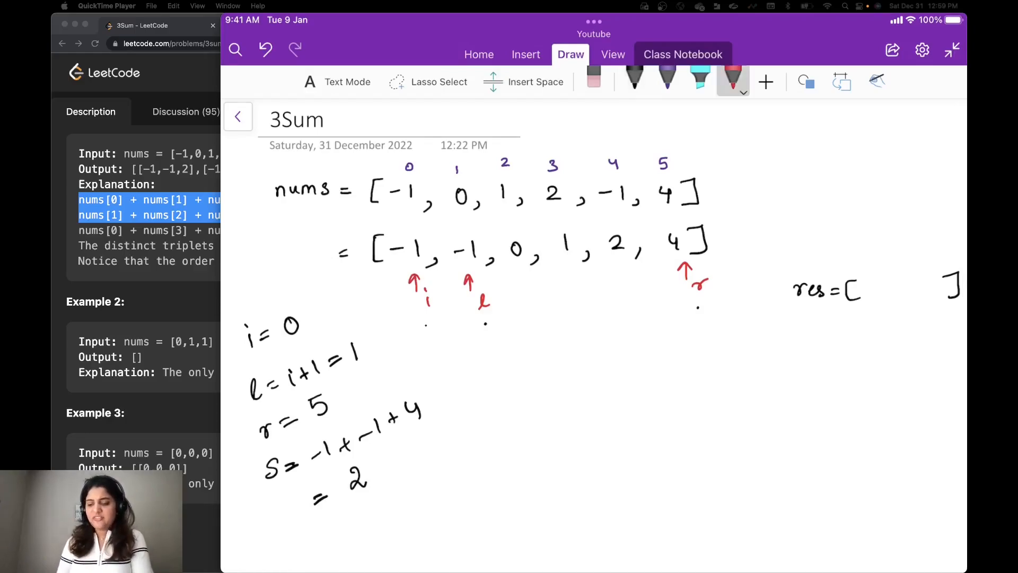
- Draw an r arrow under the 2 and record the triplet [-1,-1,2] into res
{"action": "left_click_drag", "start_coordinate": [634, 293], "coordinate": [627, 266]}
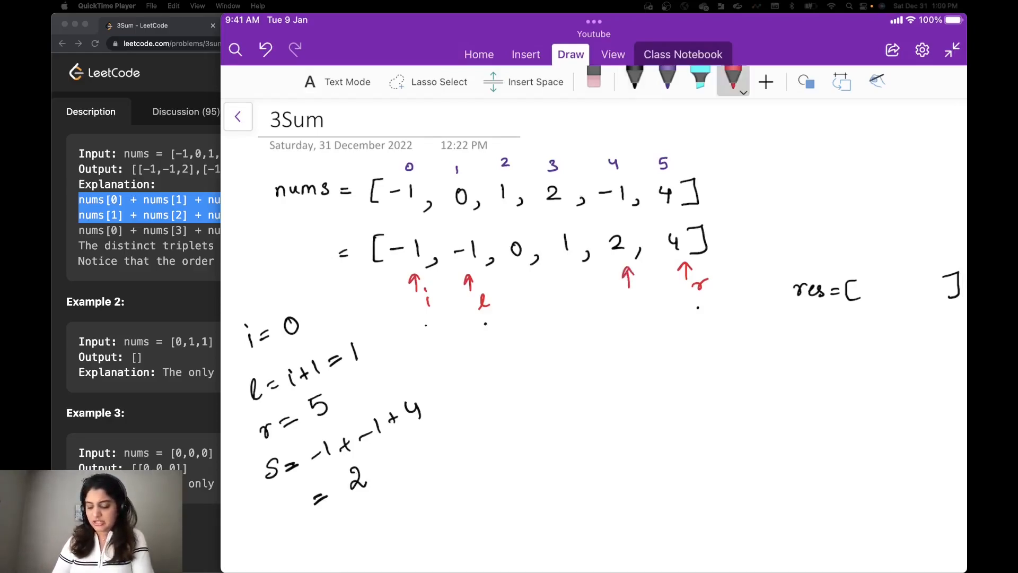
{"action": "left_click_drag", "start_coordinate": [634, 312], "coordinate": [639, 300]}
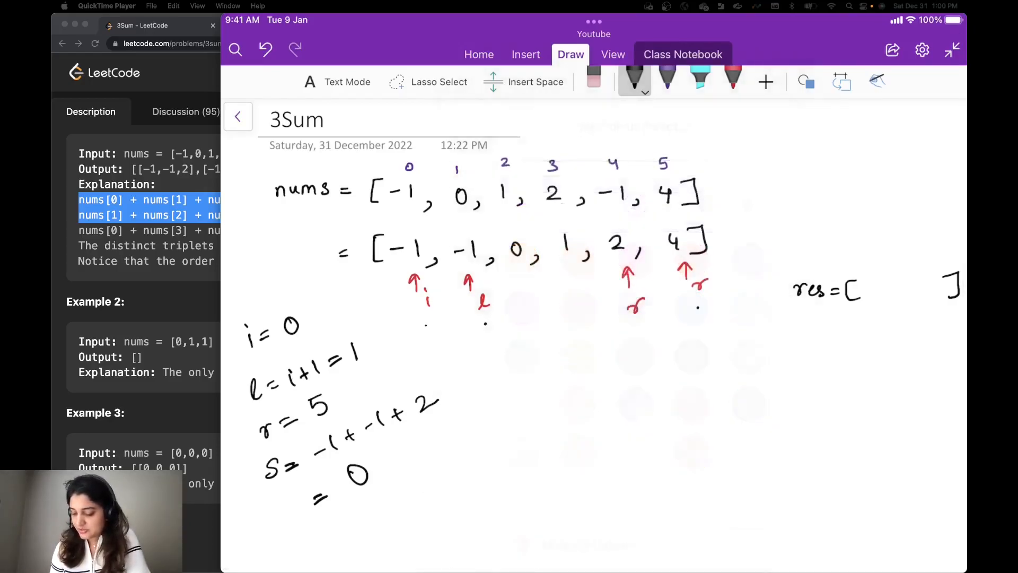
{"action": "left_click_drag", "start_coordinate": [863, 288], "coordinate": [873, 296]}
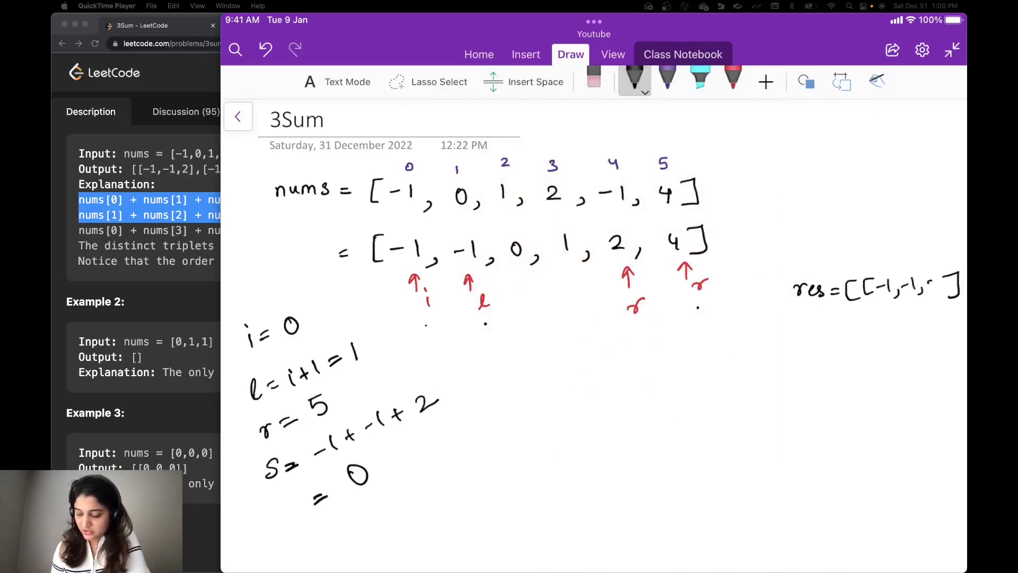
{"action": "left_click_drag", "start_coordinate": [922, 288], "coordinate": [939, 288]}
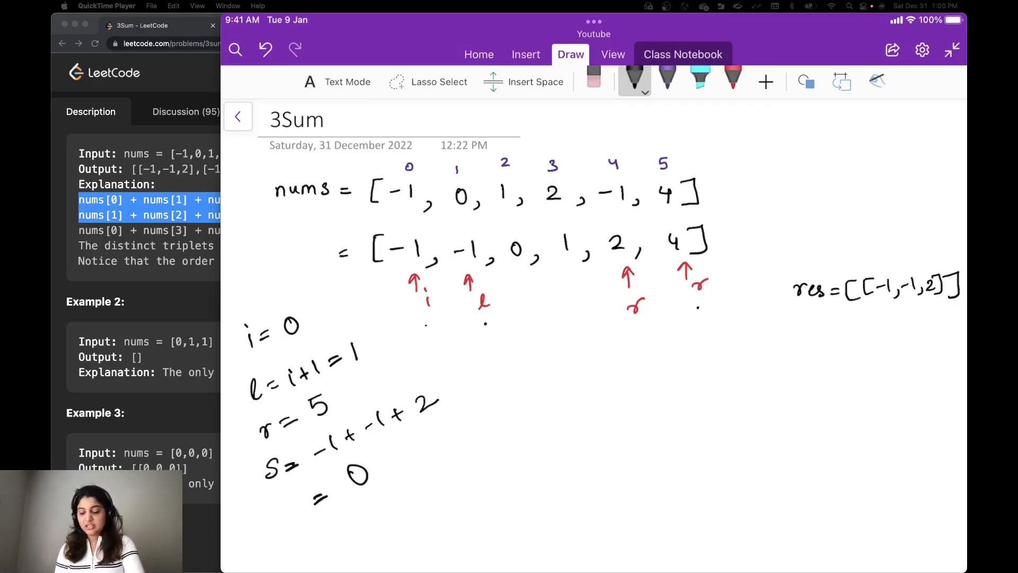
{"action": "left_click_drag", "start_coordinate": [471, 327], "coordinate": [490, 327]}
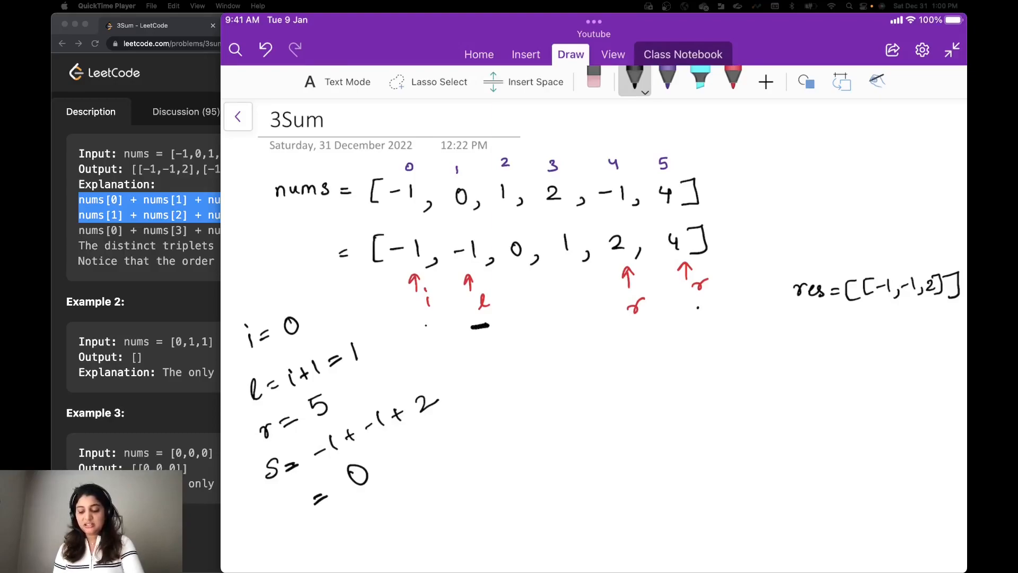
{"action": "left_click_drag", "start_coordinate": [517, 322], "coordinate": [535, 323]}
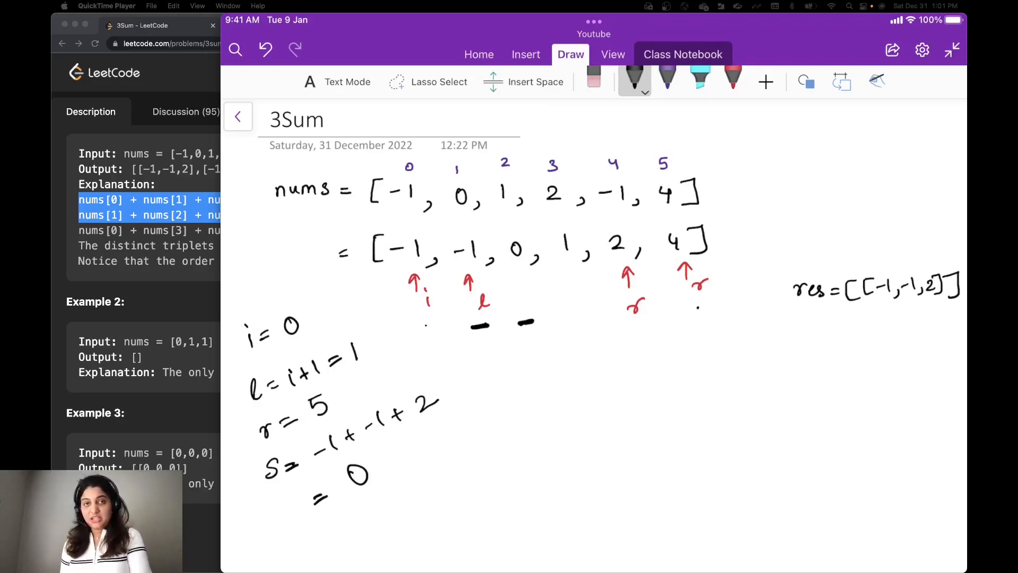
{"action": "left_click_drag", "start_coordinate": [624, 327], "coordinate": [646, 328]}
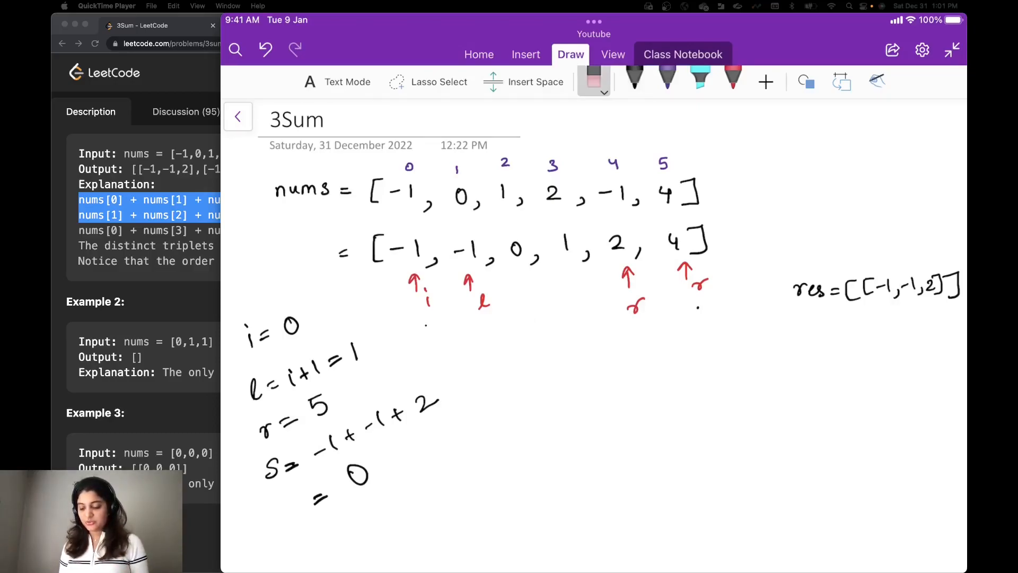
{"action": "left_click", "coordinate": [633, 79]}
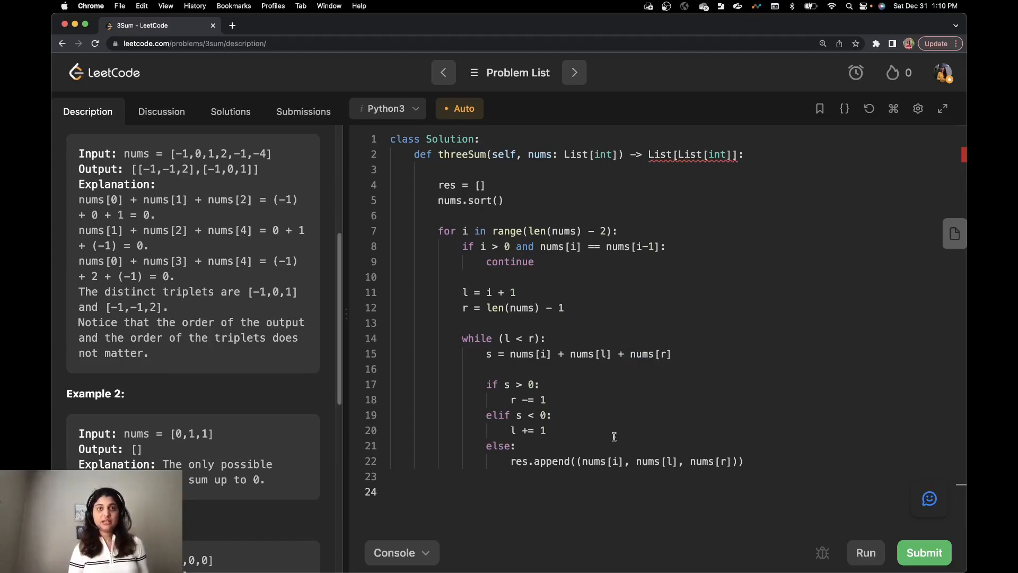
- Write the loop 'while nums[l] == nums[l + 1]' that advances l with l += 1
{"action": "type", "text": "while"}
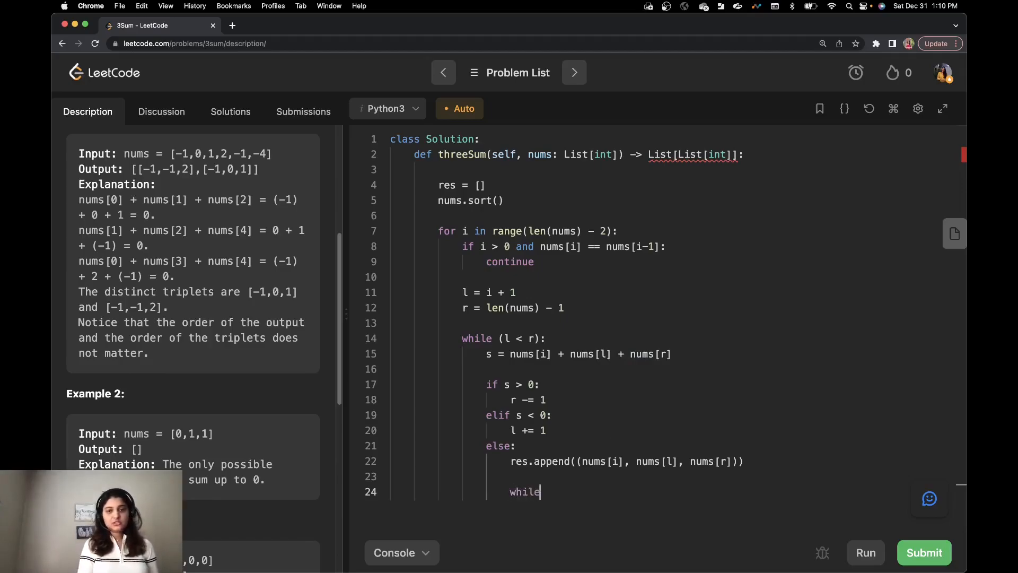
{"action": "type", "text": "l < r and nums["}
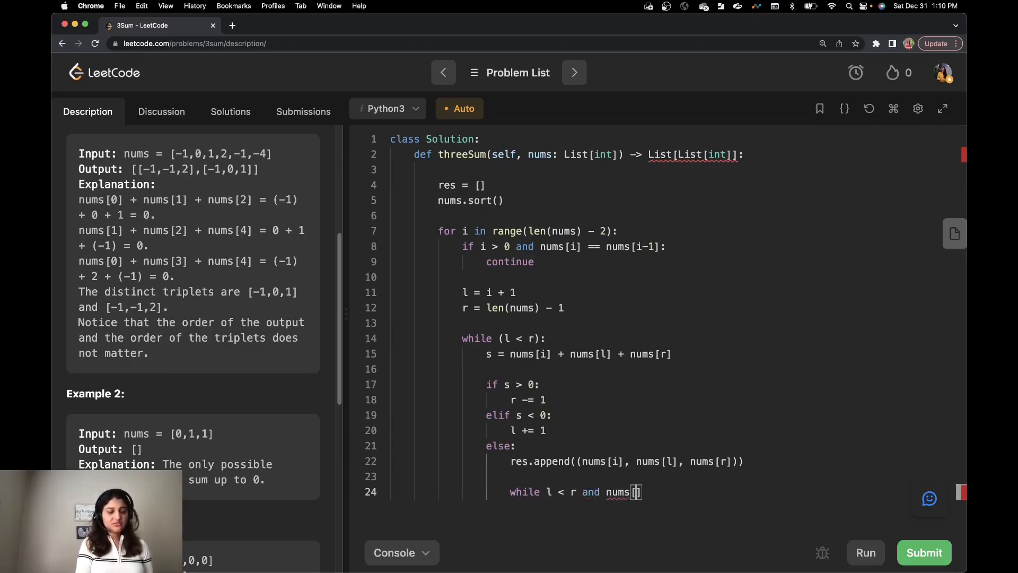
{"action": "type", "text": "l]"}
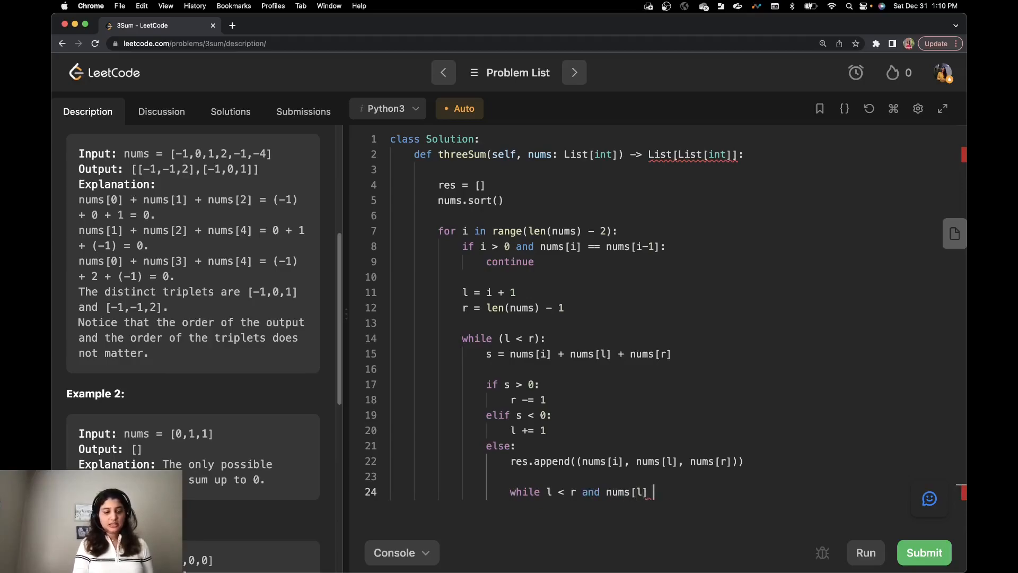
{"action": "type", "text": "== nums[]"}
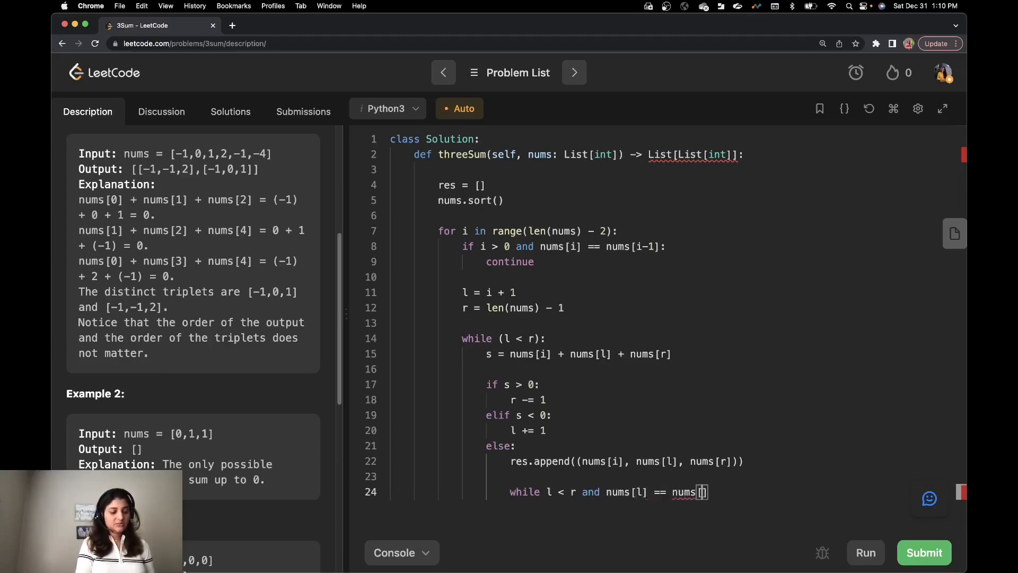
{"action": "type", "text": "l + 1"}
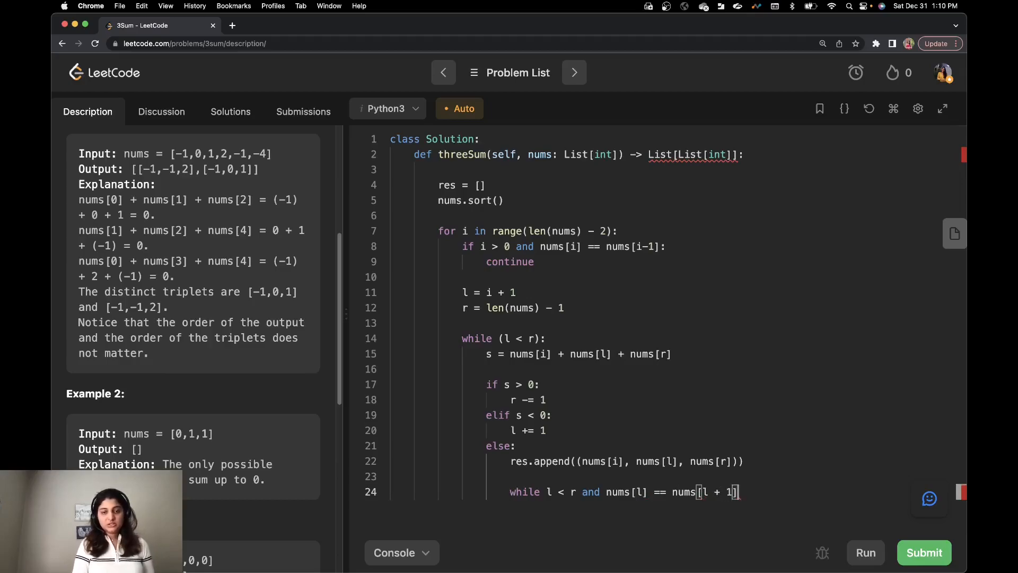
{"action": "key", "text": "Enter"}
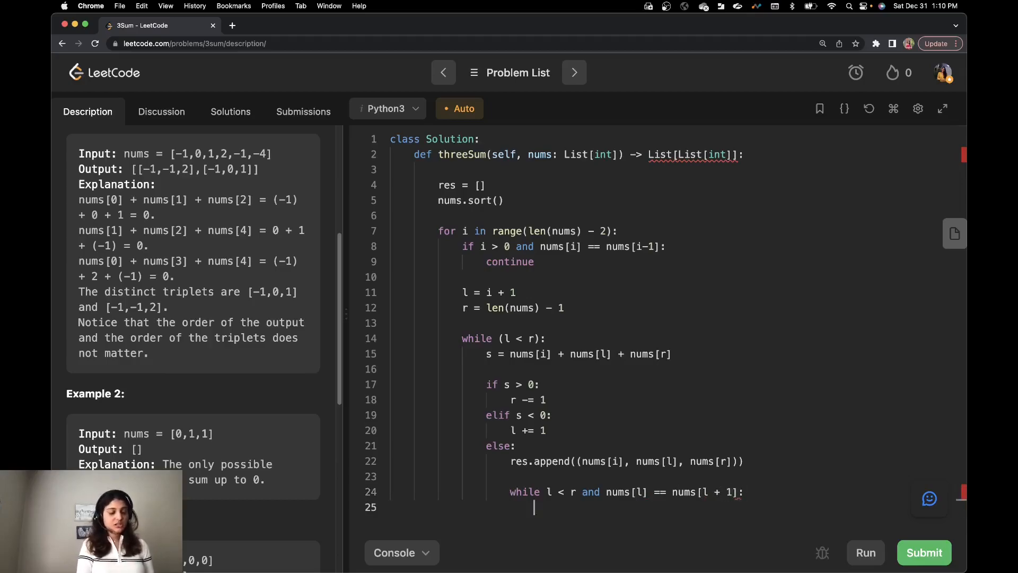
{"action": "type", "text": "l += 1"}
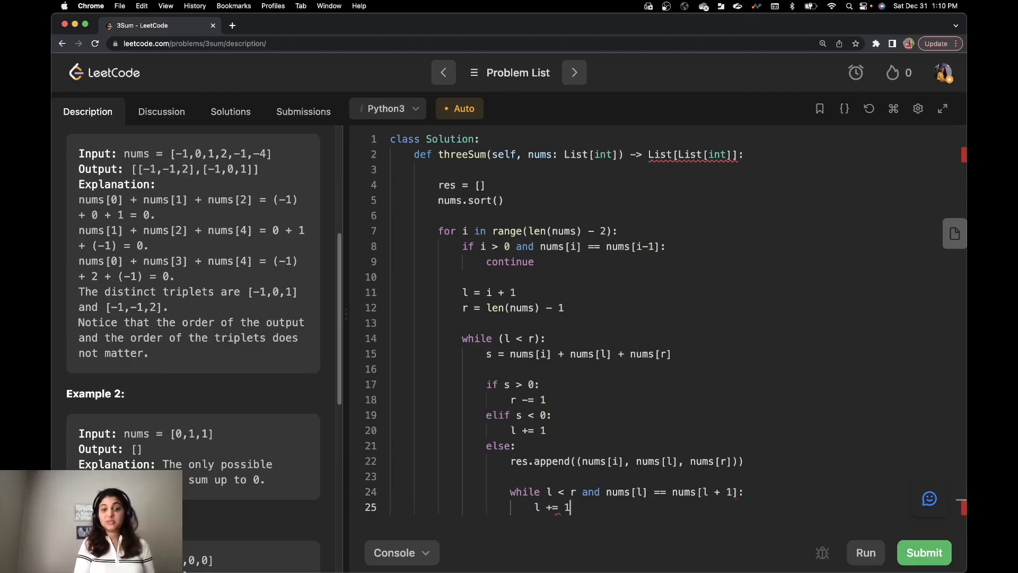
- Write the matching 'while l <' loop on nums[r] that moves r with r -= 1
{"action": "type", "text": "wh"}
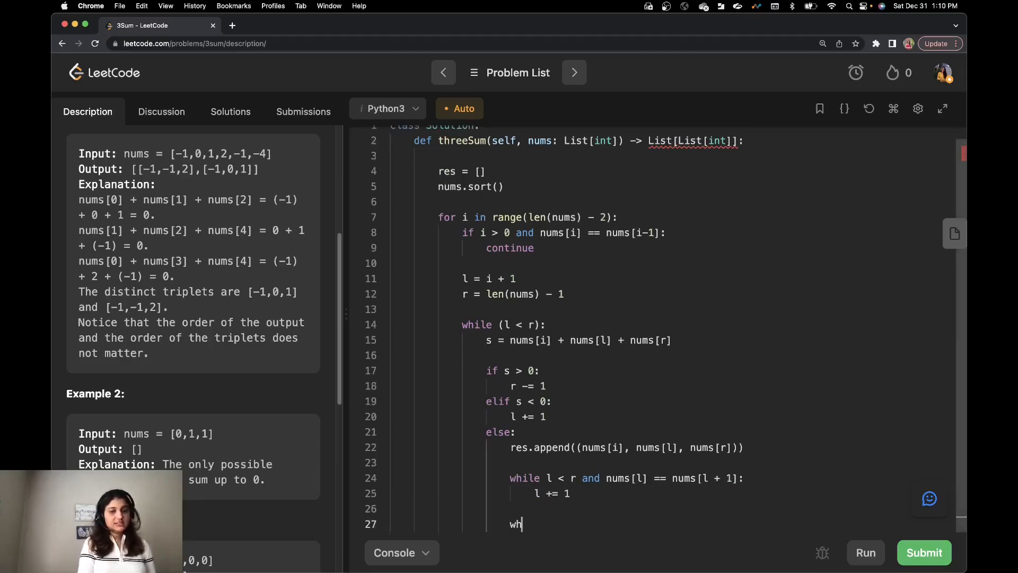
{"action": "type", "text": "ile l < r and"}
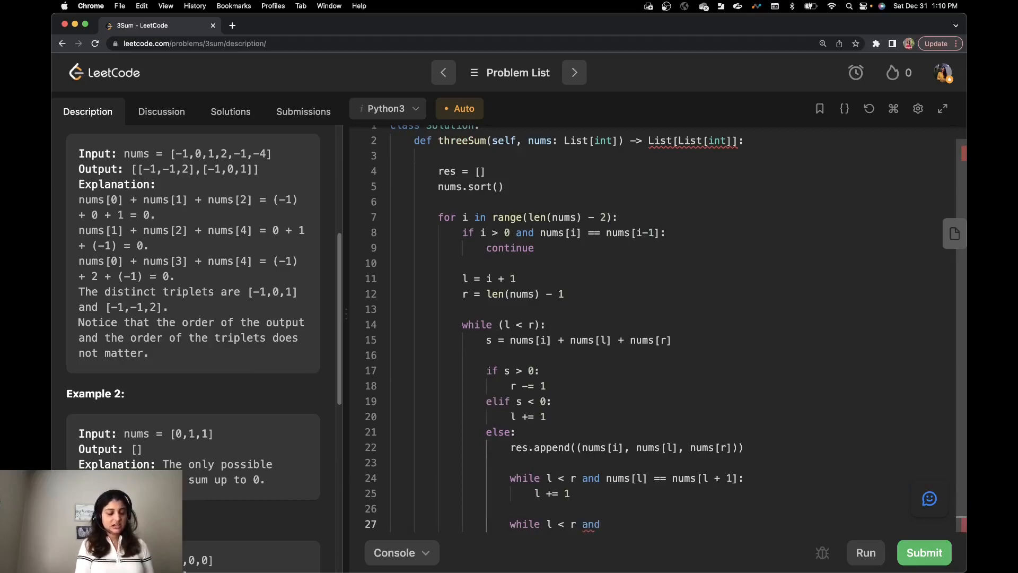
{"action": "type", "text": "nums[]"}
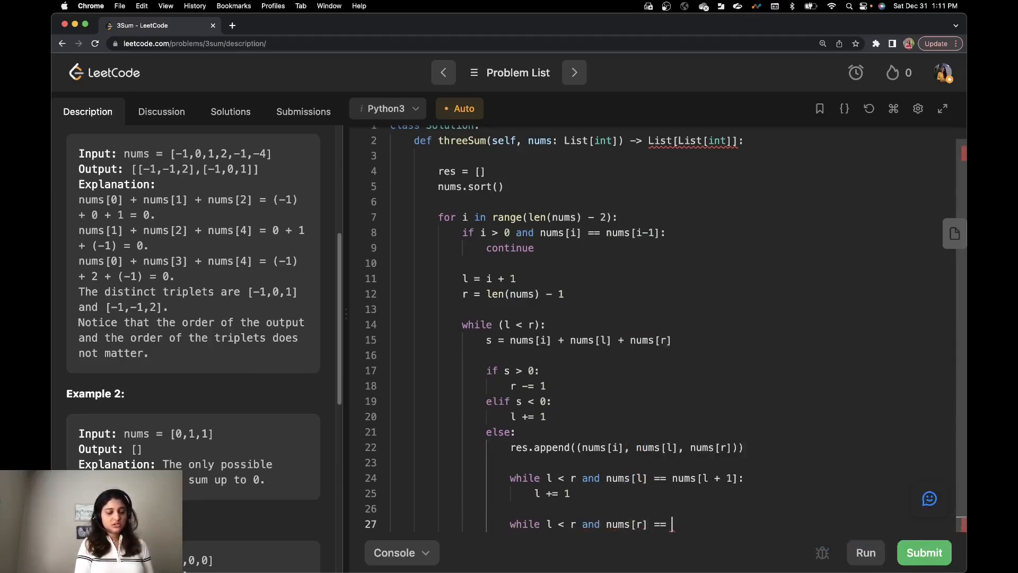
{"action": "type", "text": "nums[r]"}
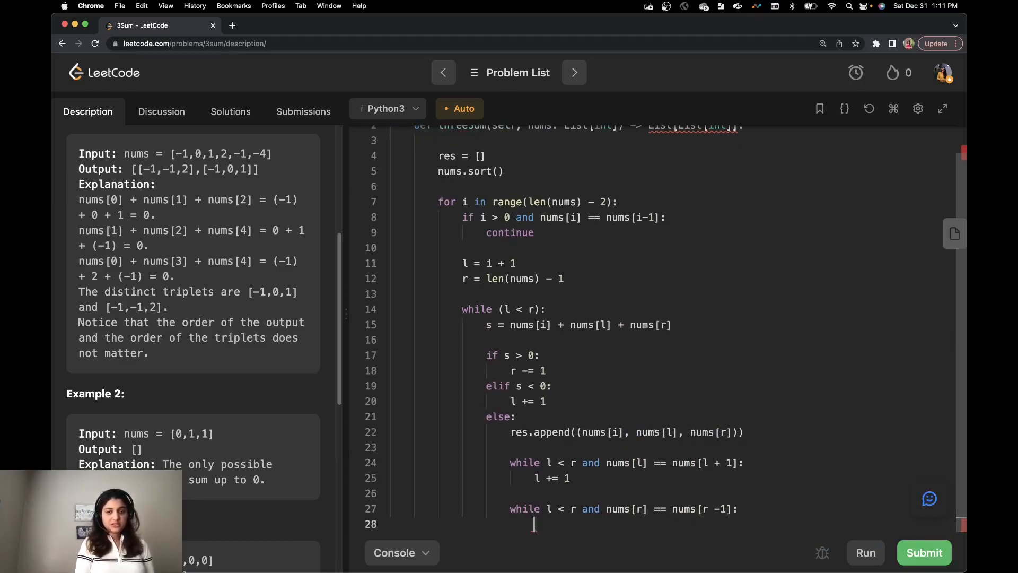
{"action": "type", "text": "r -= 1"}
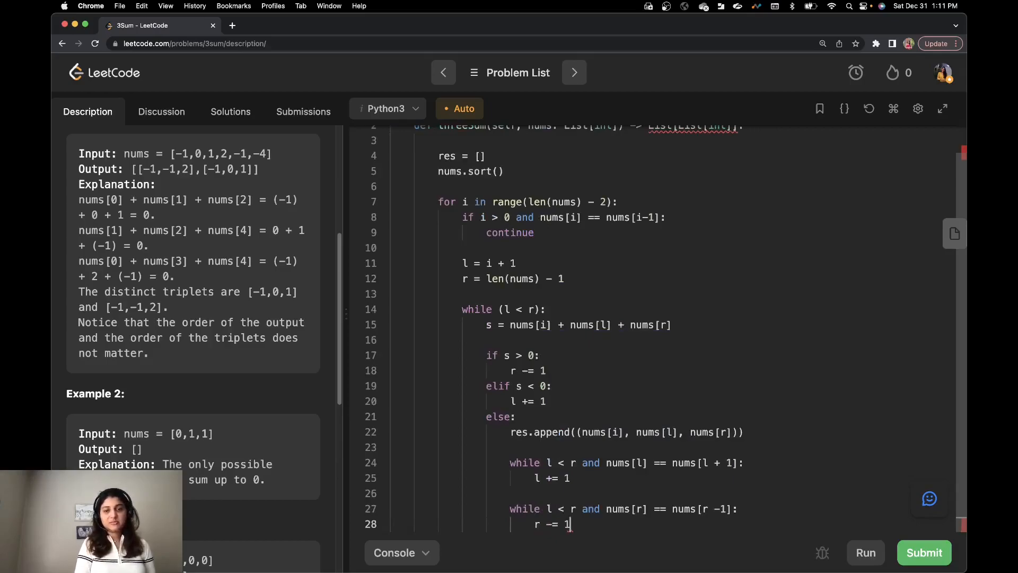
- Move both pointers with l += 1 and r -= 1 after a triplet, then return res
{"action": "type", "text": "l"}
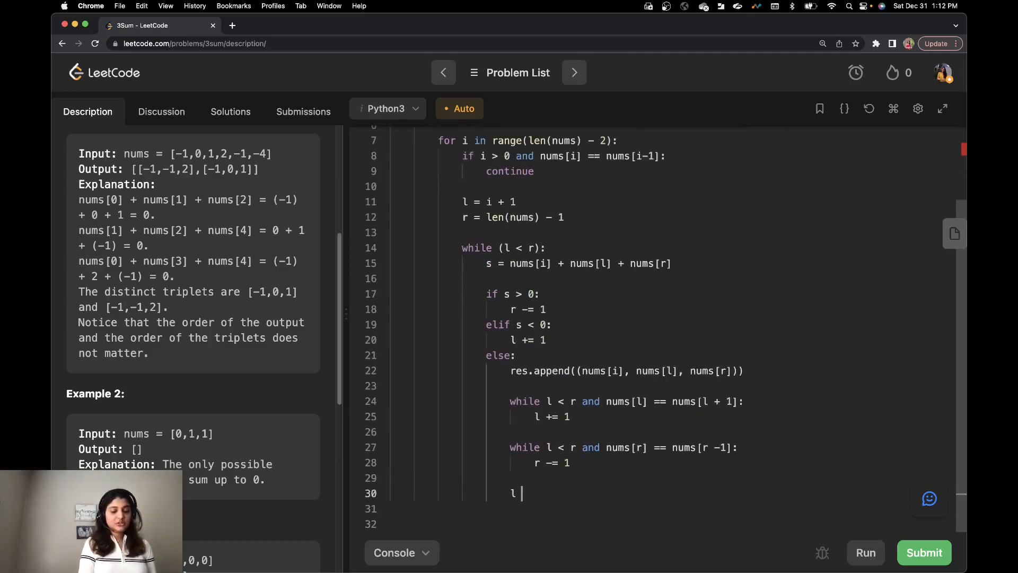
{"action": "type", "text": "+= 1"}
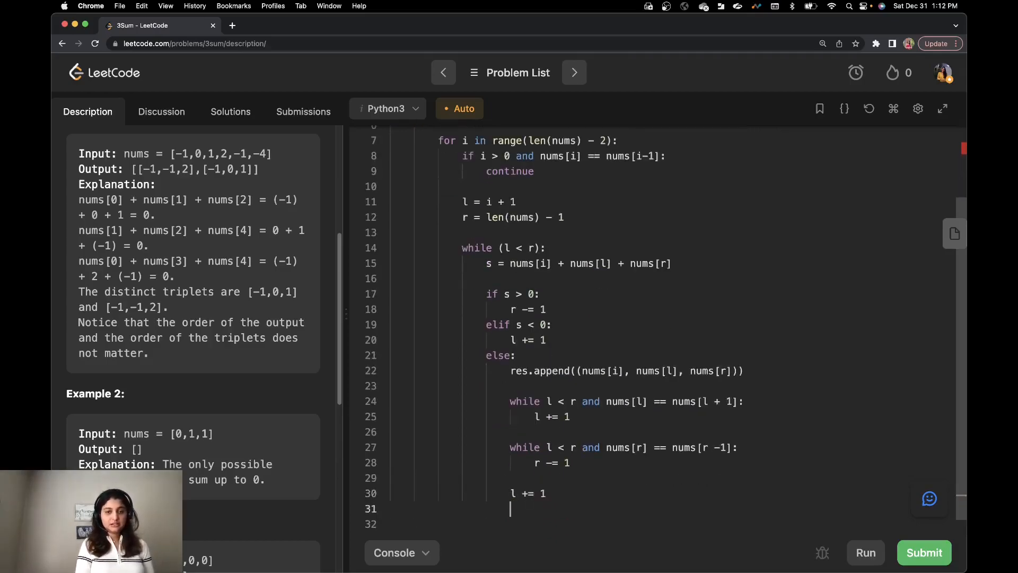
{"action": "type", "text": "r -= 1"}
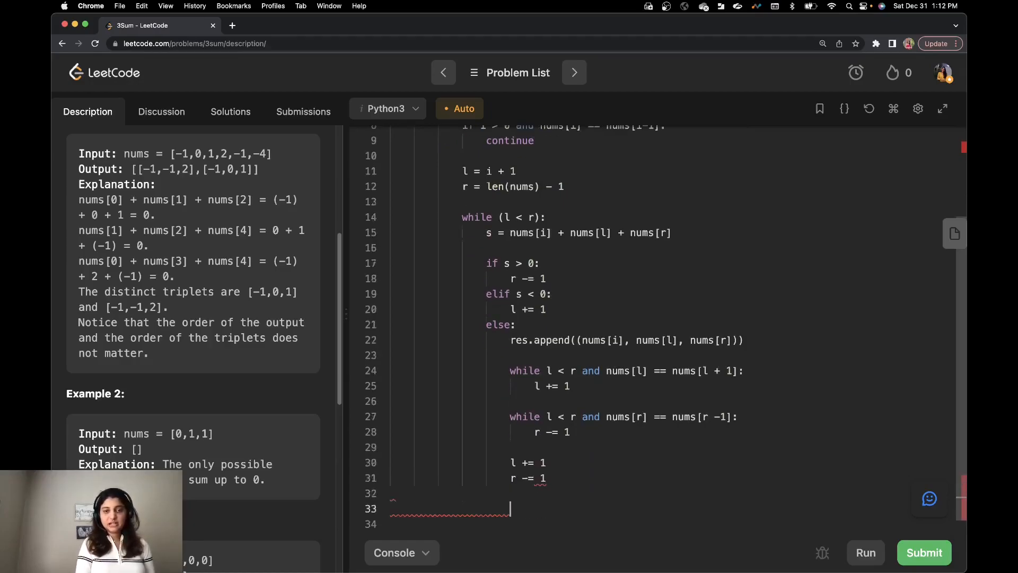
{"action": "type", "text": "return re"}
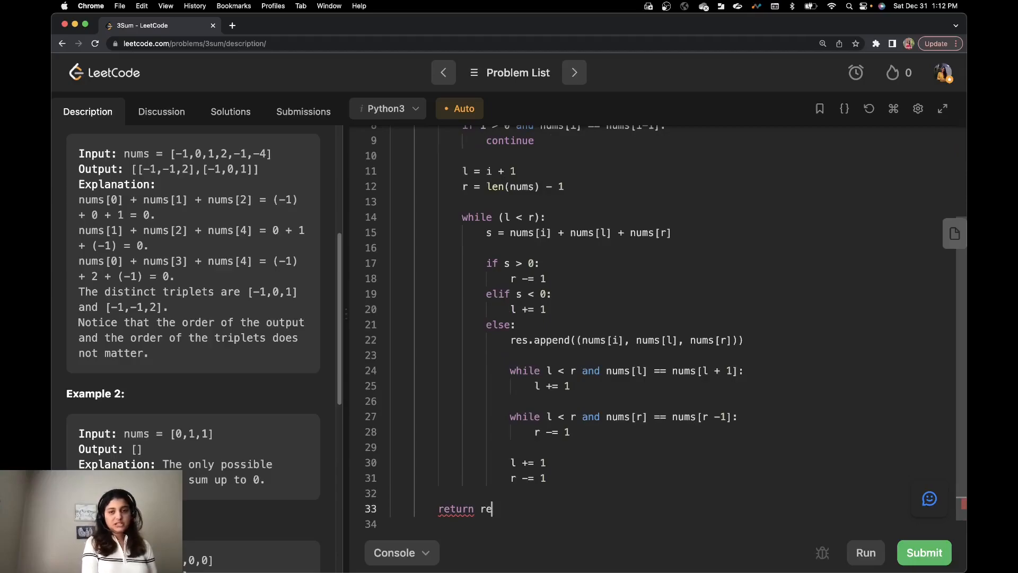
{"action": "type", "text": "s"}
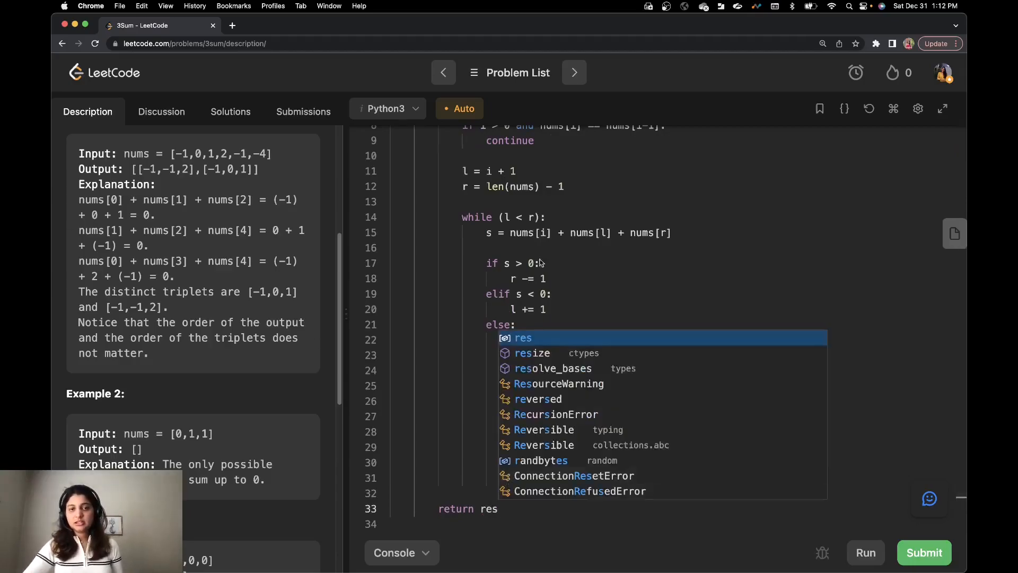
- Run the solution on the sample cases and submit it for judging
{"action": "left_click", "coordinate": [866, 553]}
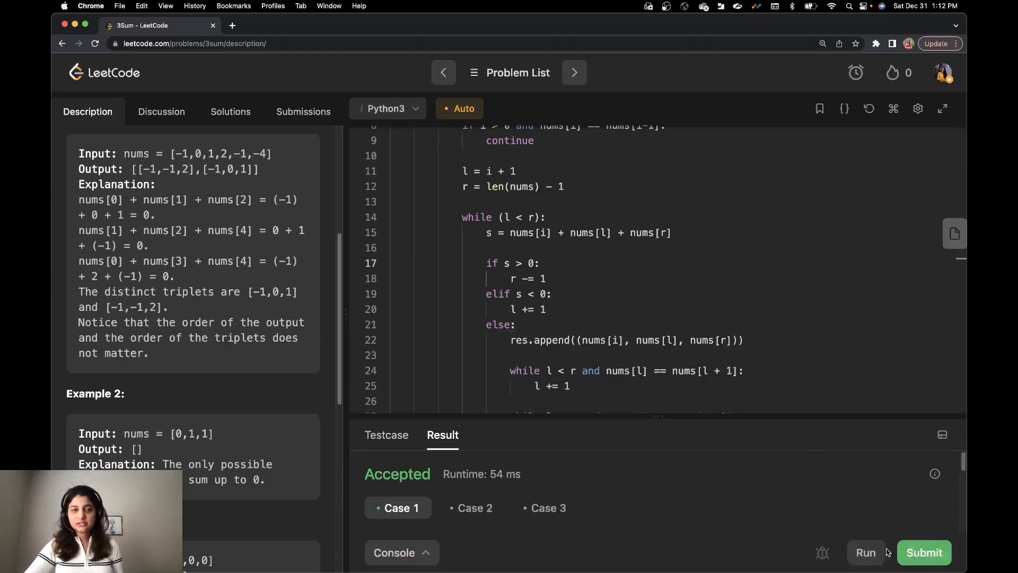
{"action": "left_click", "coordinate": [925, 553]}
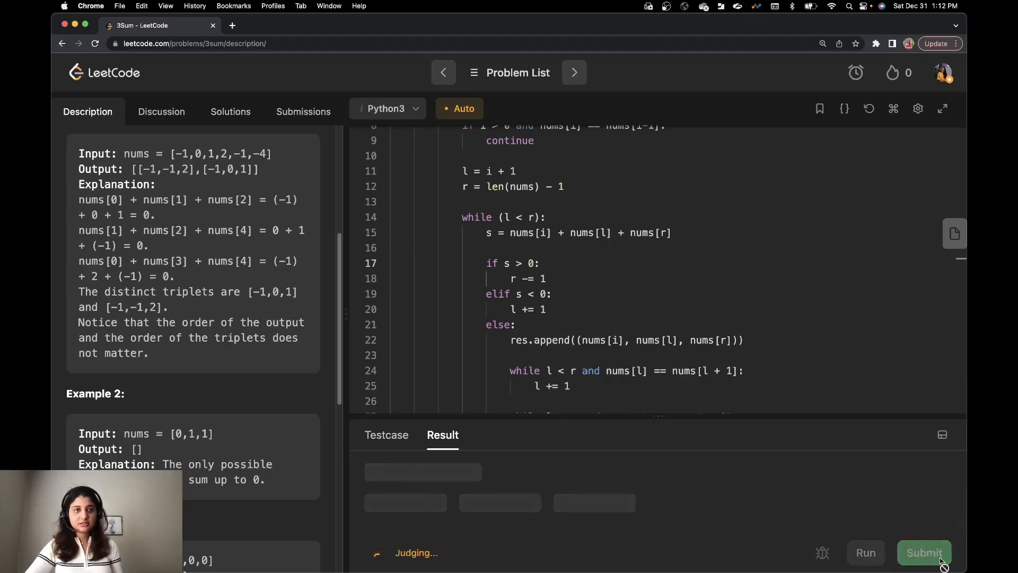
{"action": "left_click", "coordinate": [925, 553]}
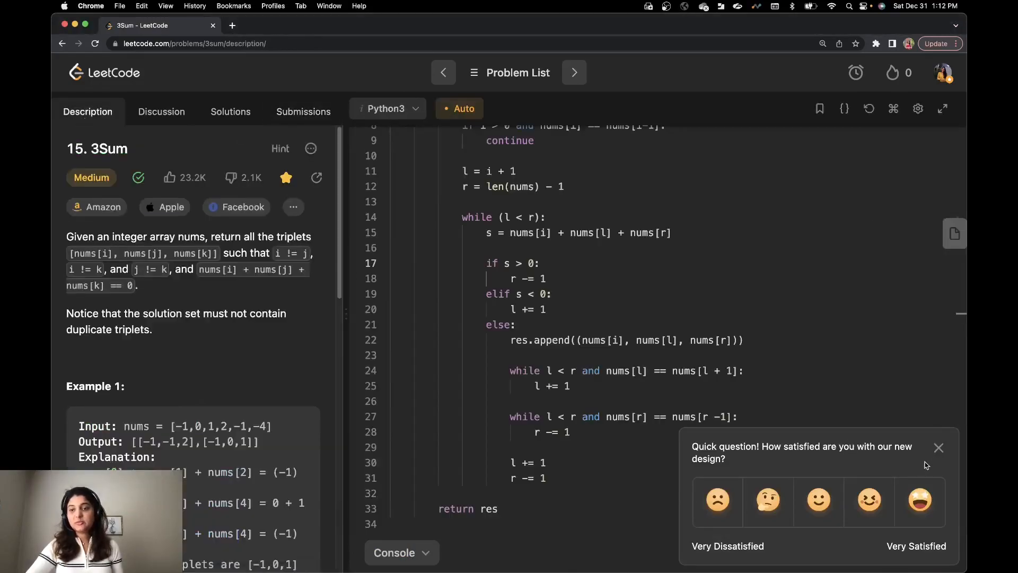
- Dismiss the satisfaction survey and highlight the outer for loop while reviewing the code's complexity
{"action": "left_click", "coordinate": [939, 447]}
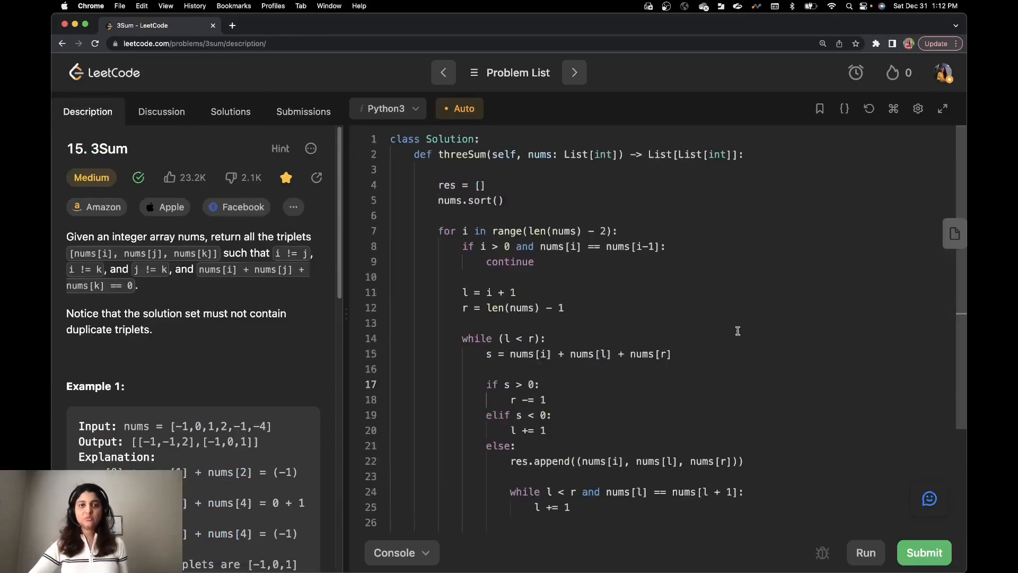
{"action": "mouse_move", "coordinate": [437, 227]}
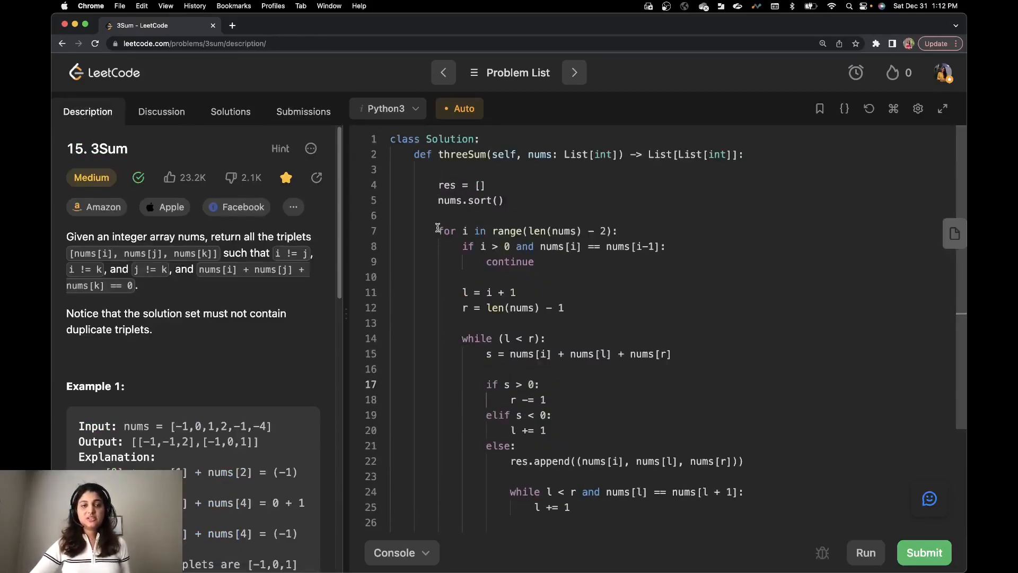
{"action": "mouse_move", "coordinate": [435, 198]}
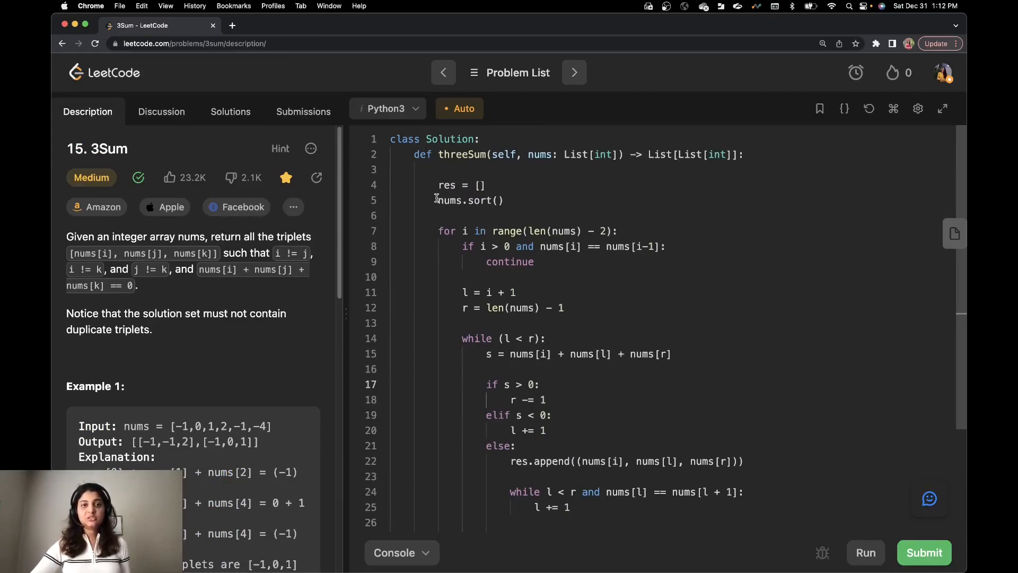
{"action": "double_click", "coordinate": [459, 201]}
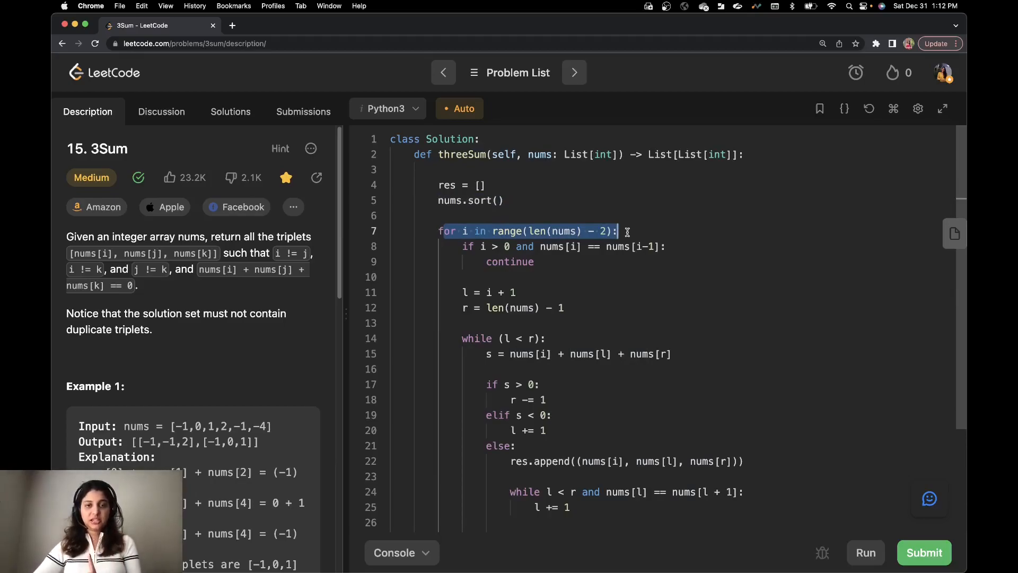
{"action": "scroll", "scroll_direction": "down", "scroll_amount": 3}
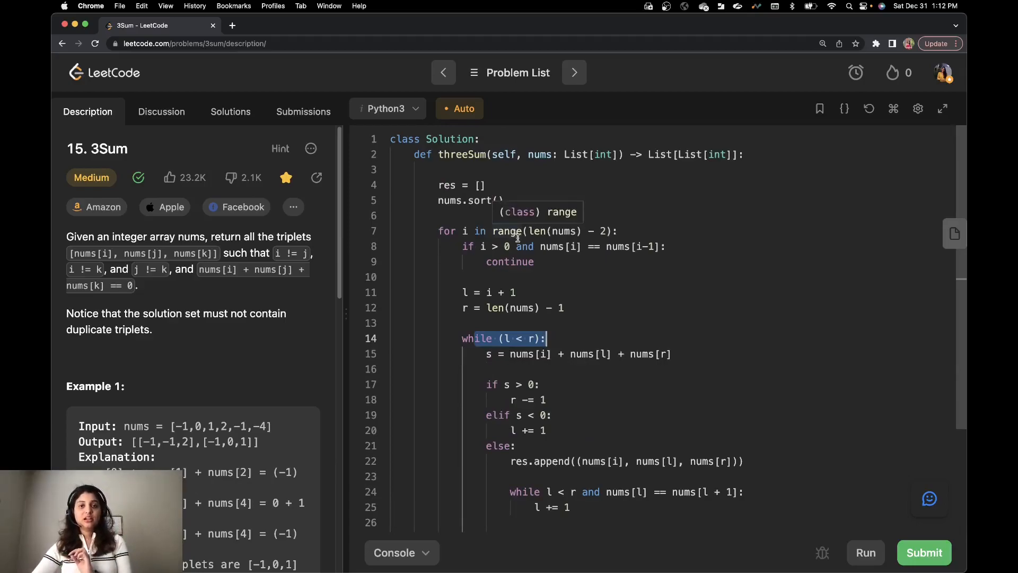
{"action": "mouse_move", "coordinate": [522, 232]}
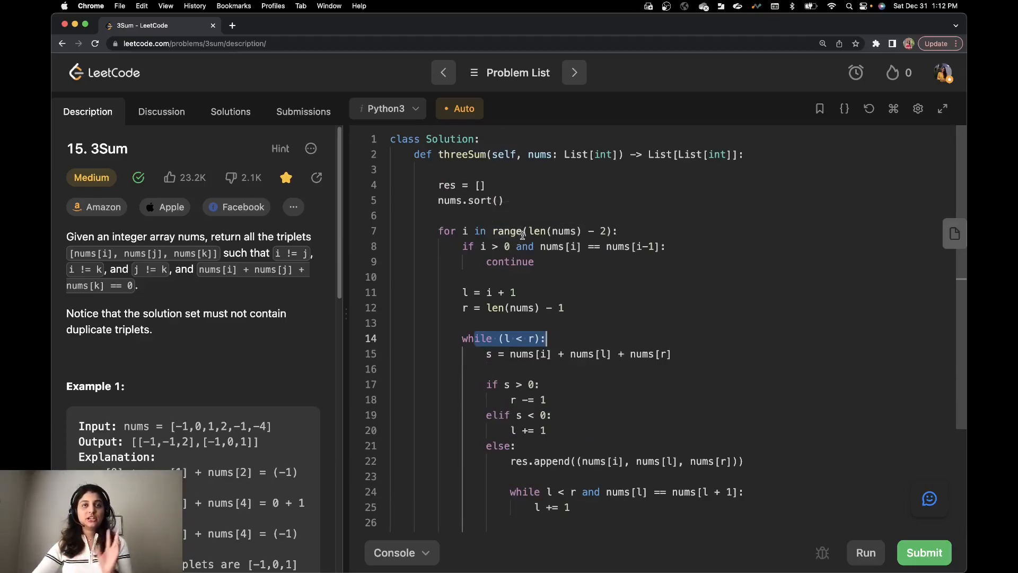
{"action": "mouse_move", "coordinate": [520, 232]}
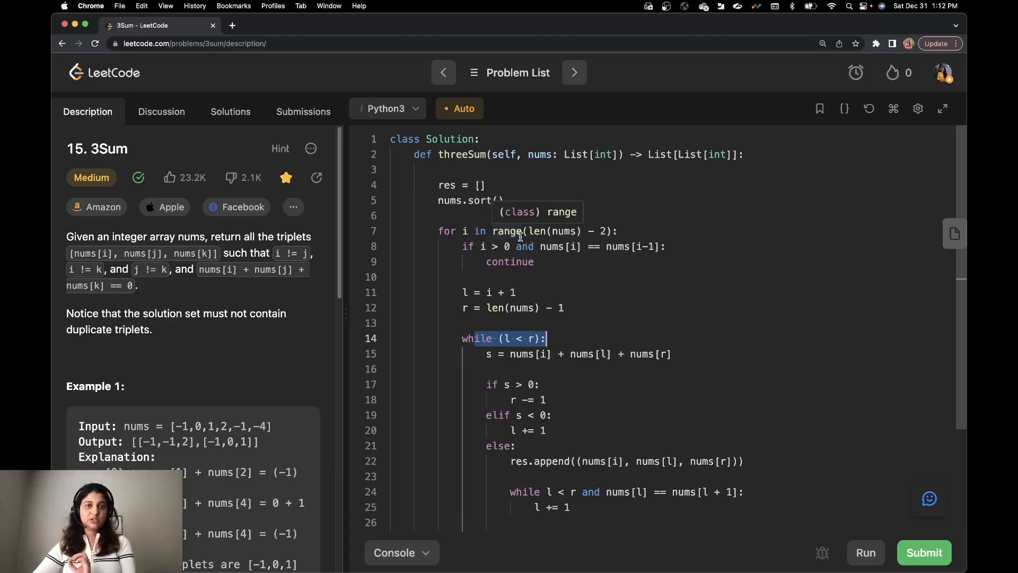
{"action": "mouse_move", "coordinate": [603, 261]}
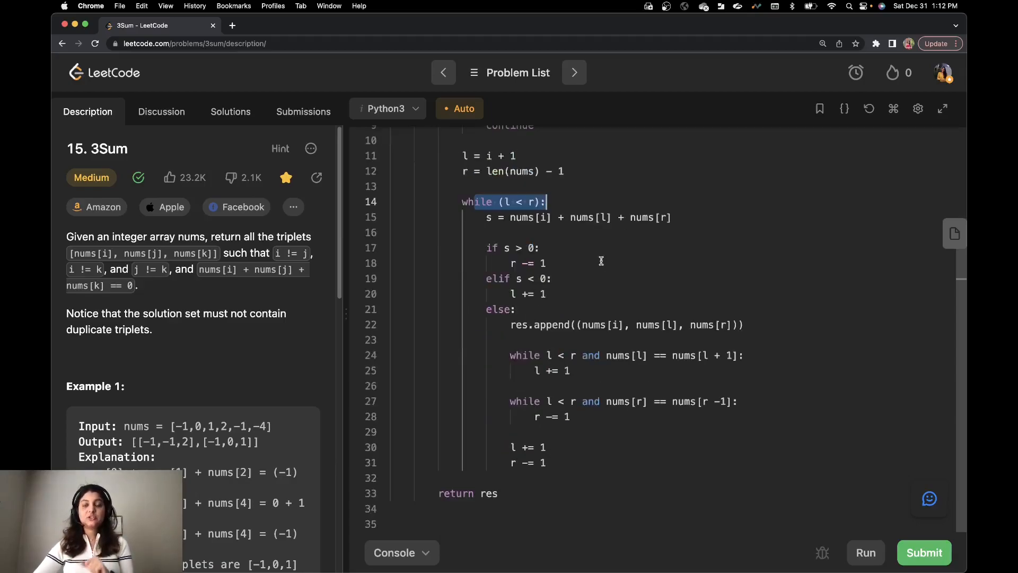
{"action": "mouse_move", "coordinate": [600, 263]}
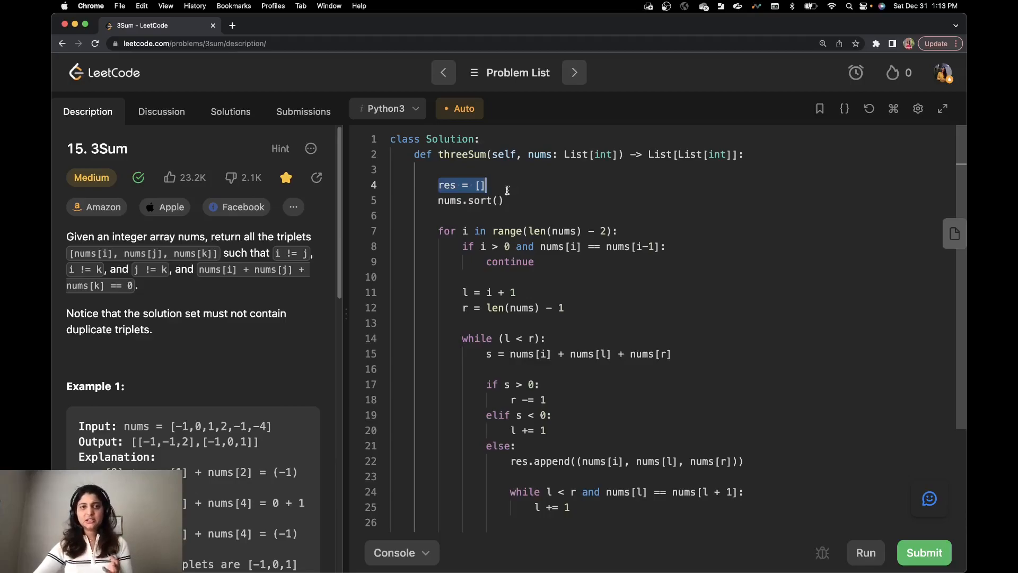
{"action": "left_click", "coordinate": [479, 184]}
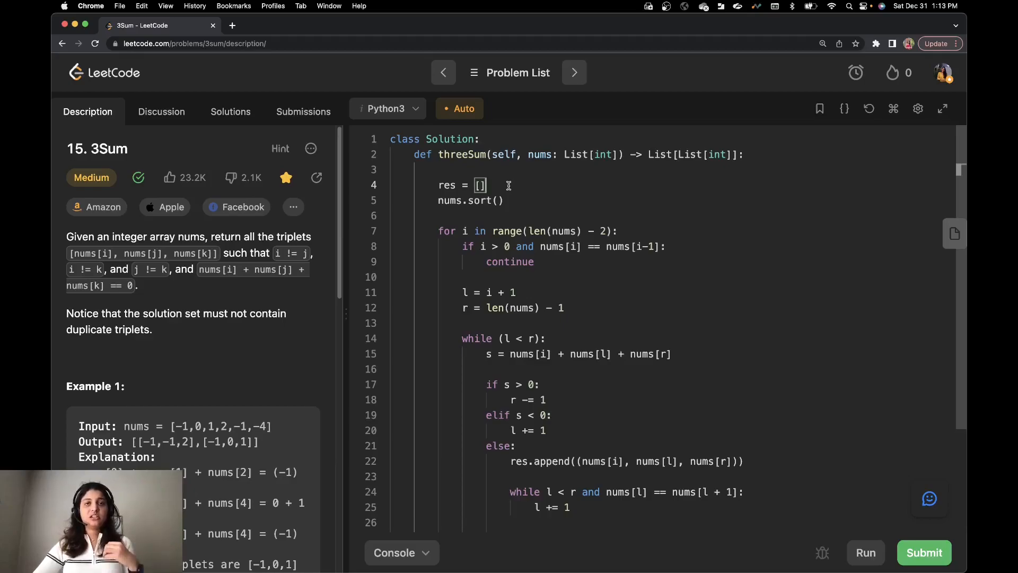
{"action": "mouse_move", "coordinate": [528, 286]}
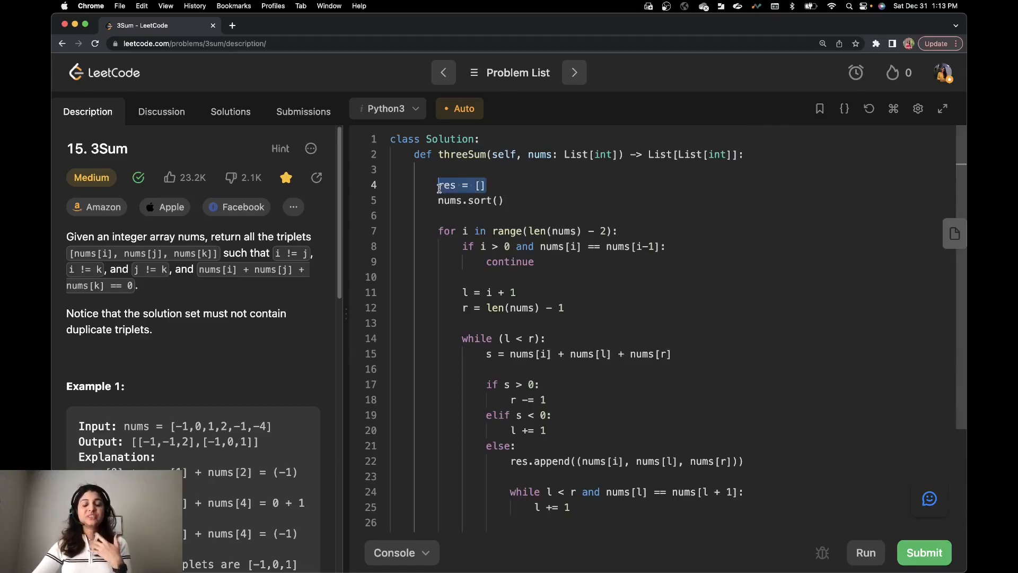
{"action": "scroll", "scroll_direction": "down", "scroll_amount": 3}
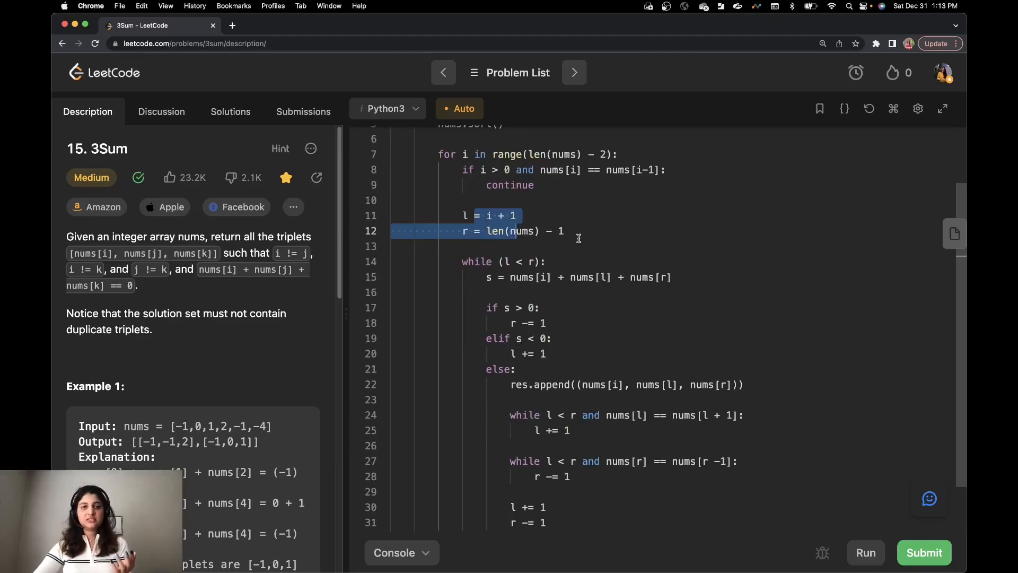
{"action": "scroll", "scroll_direction": "down", "scroll_amount": 3}
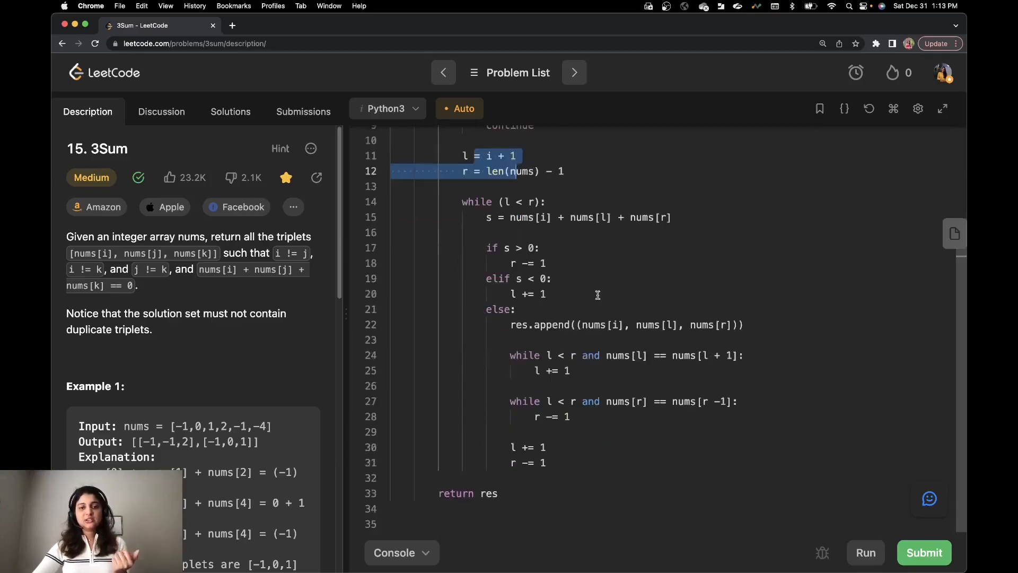